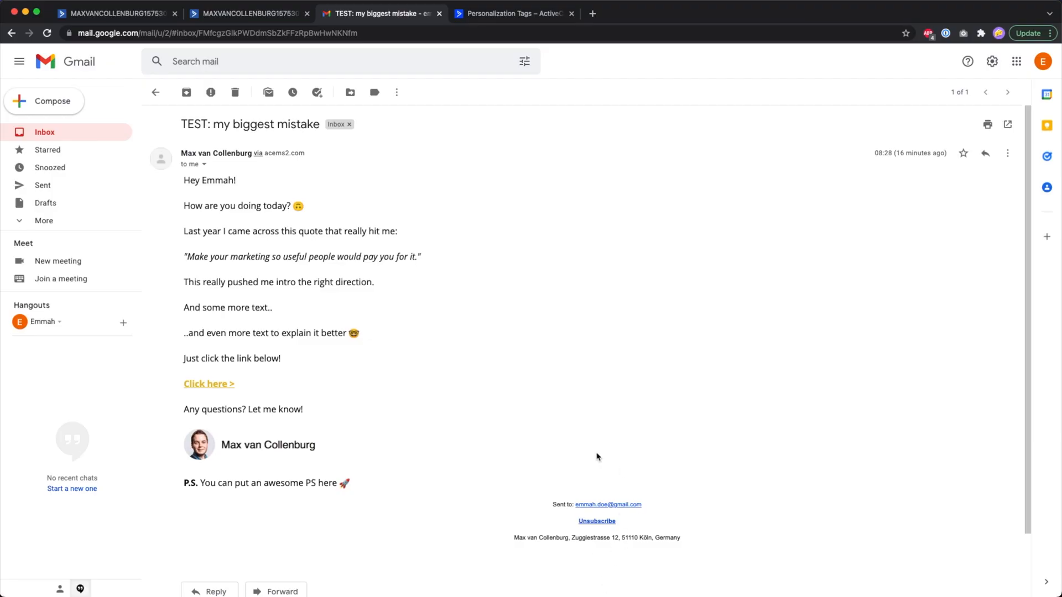
mouse_move(635, 524)
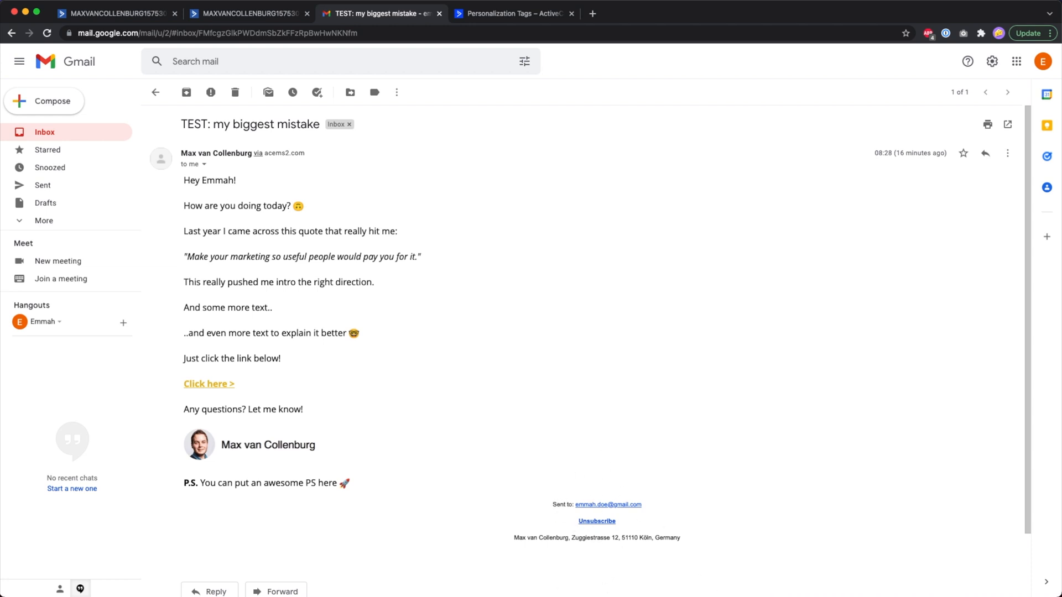
mouse_move(564, 459)
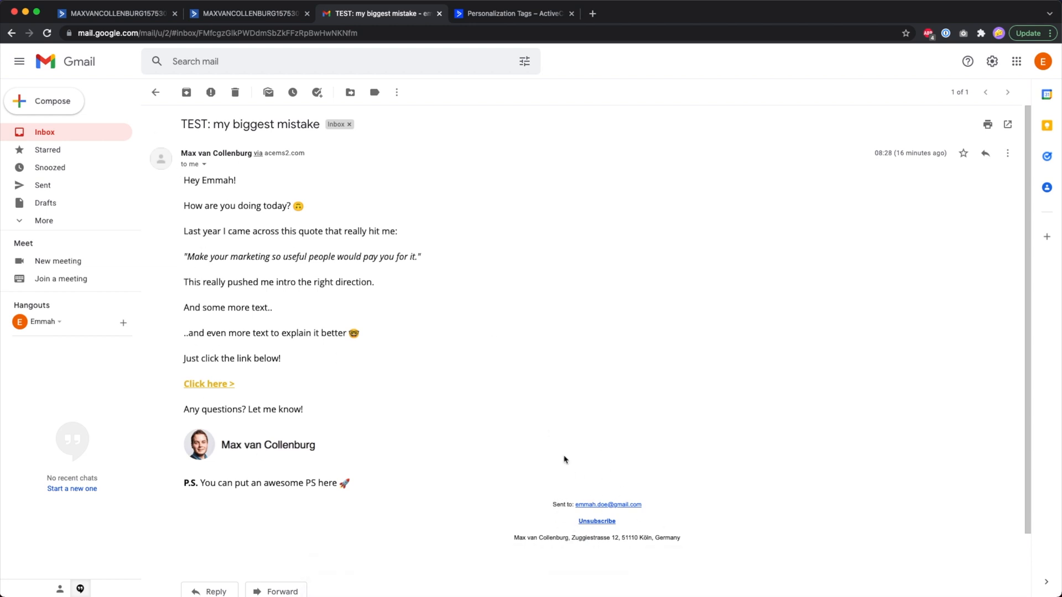
mouse_move(604, 506)
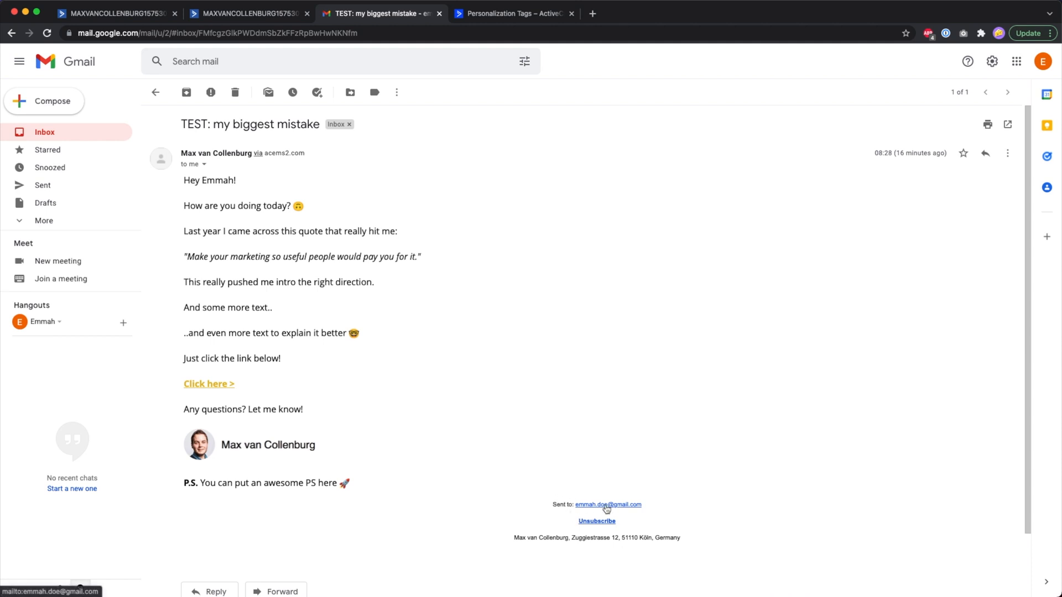
mouse_move(515, 565)
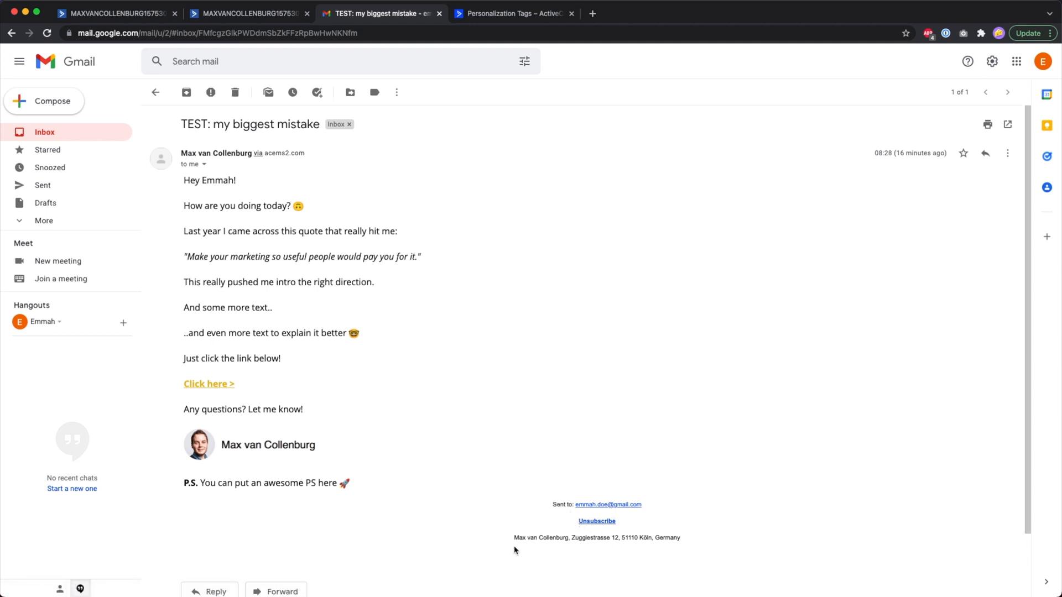
mouse_move(697, 539)
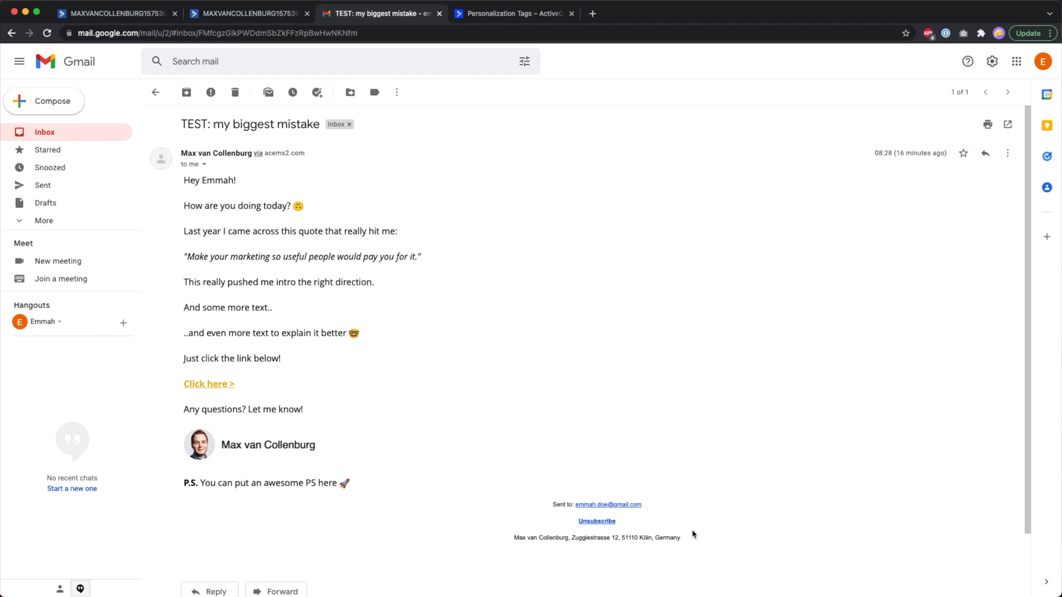
mouse_move(584, 522)
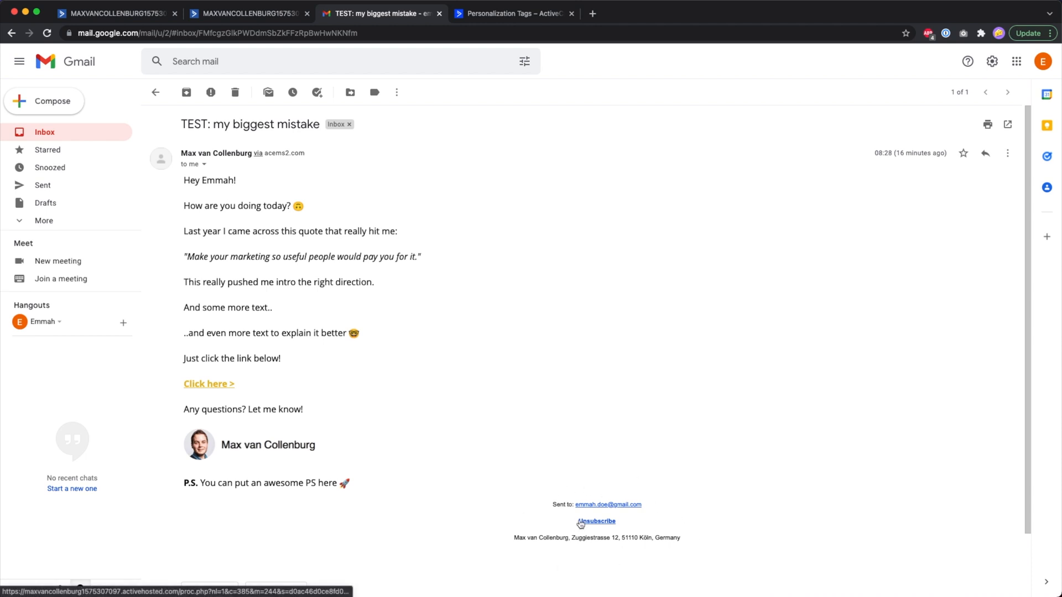
Compare the email's main text block in the designer against the received Gmail test showing rendered %greeting% and %signature%
click(116, 11)
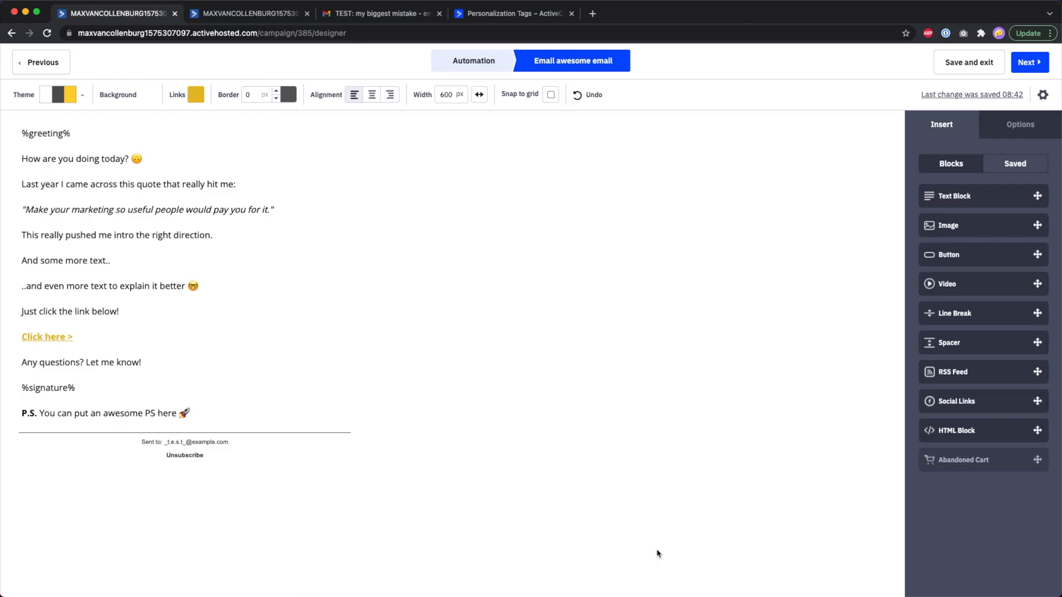
click(233, 314)
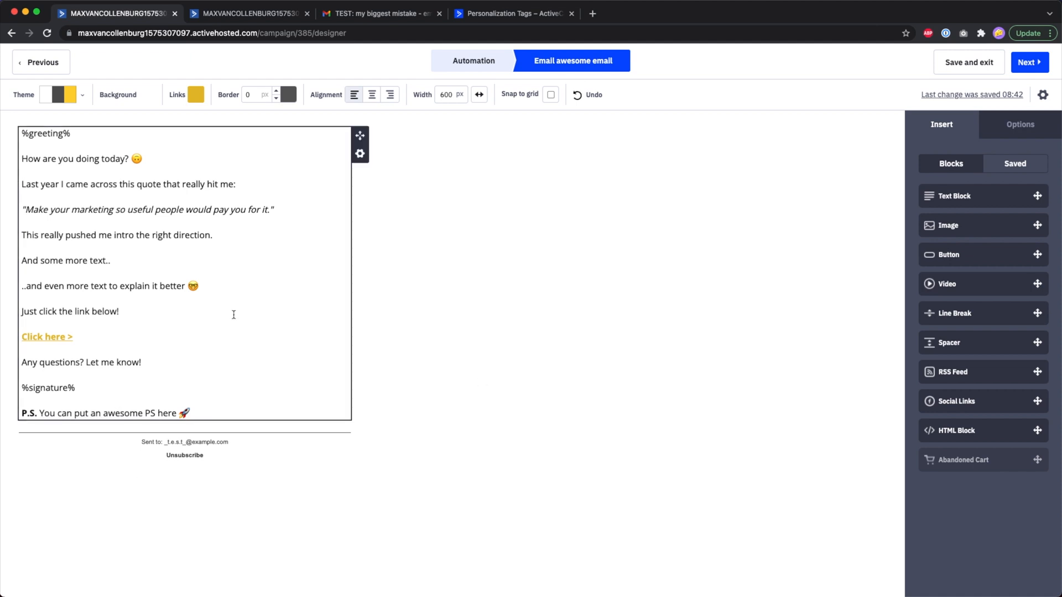
click(389, 14)
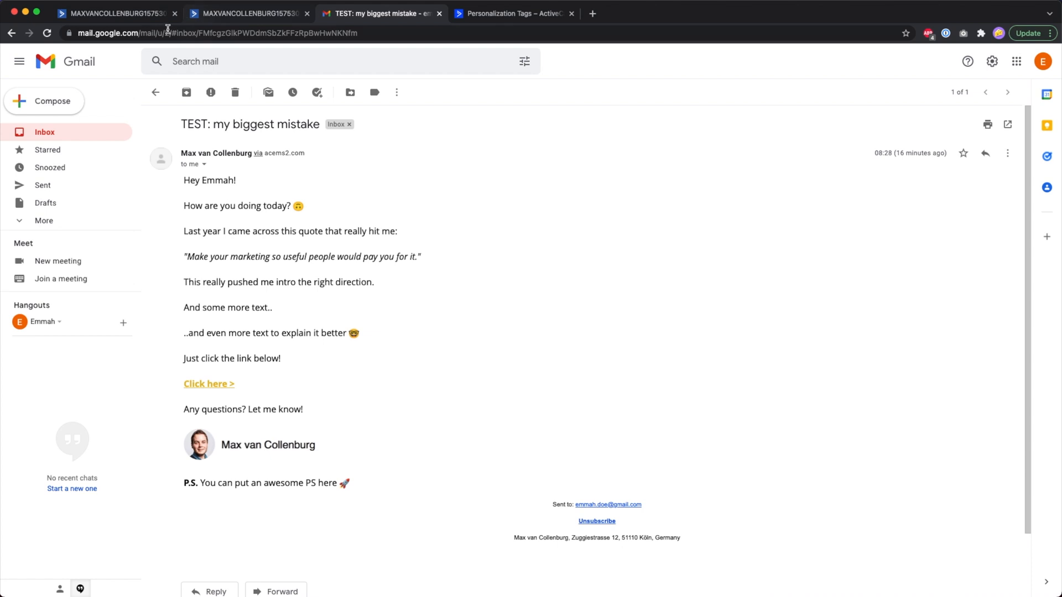
click(119, 12)
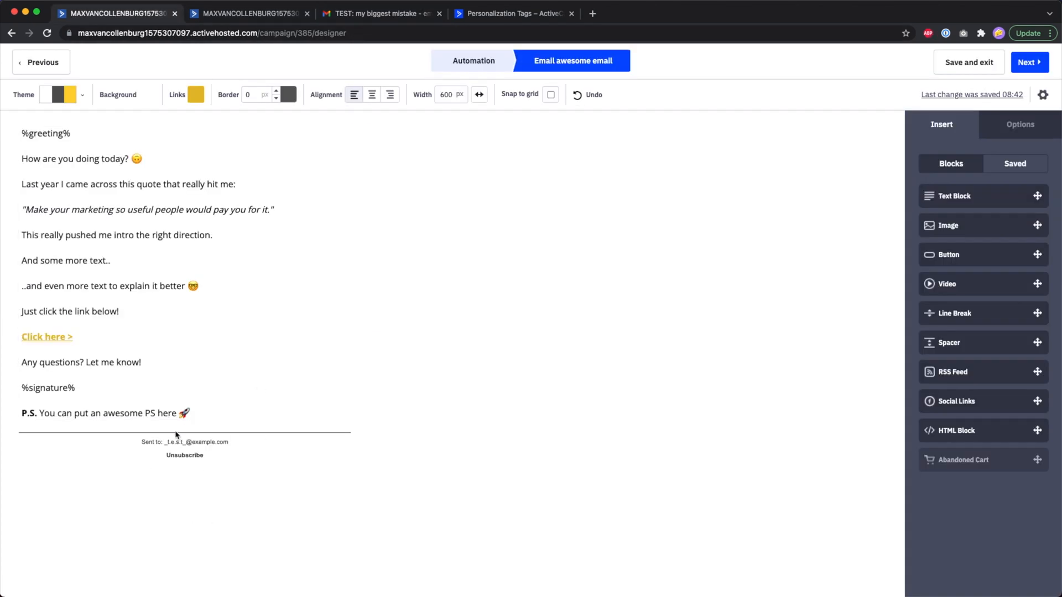
click(188, 414)
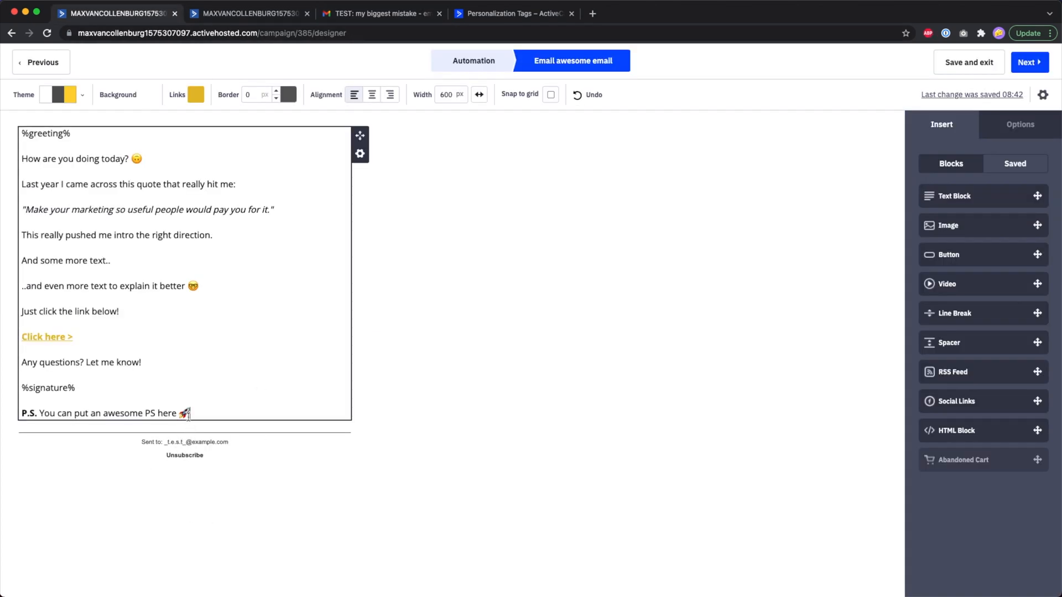
Add a --- separator, an unsubscribe sentence and a business-address intro after the P.S. line
click(186, 414)
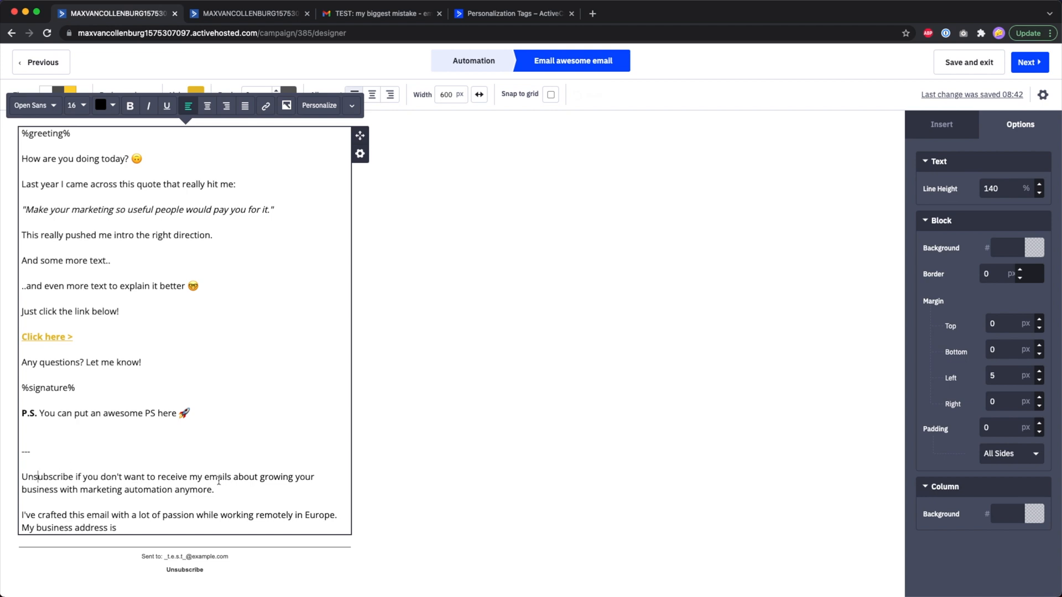
mouse_move(188, 496)
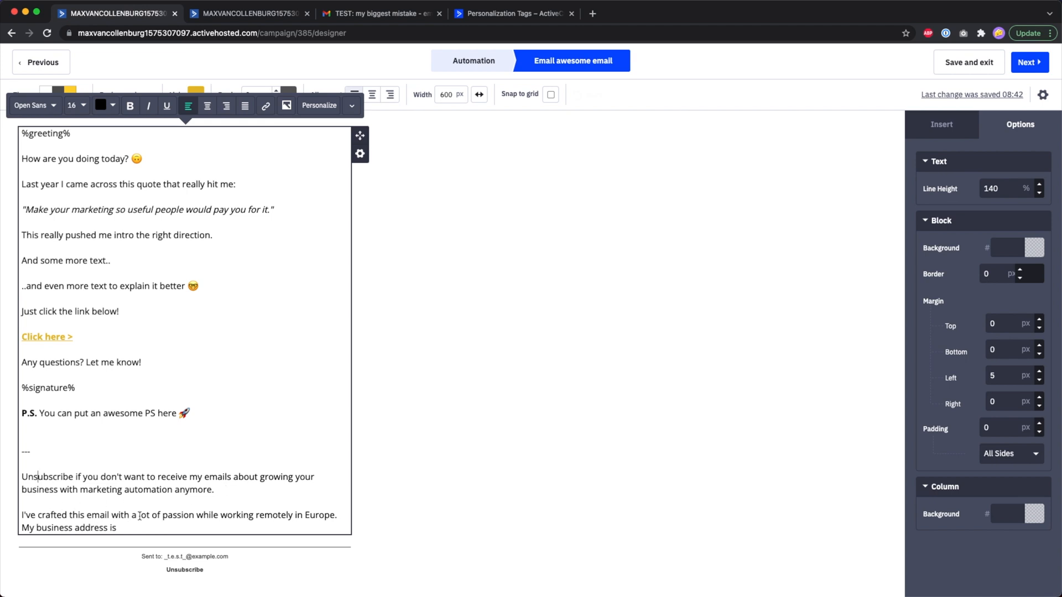
mouse_move(160, 511)
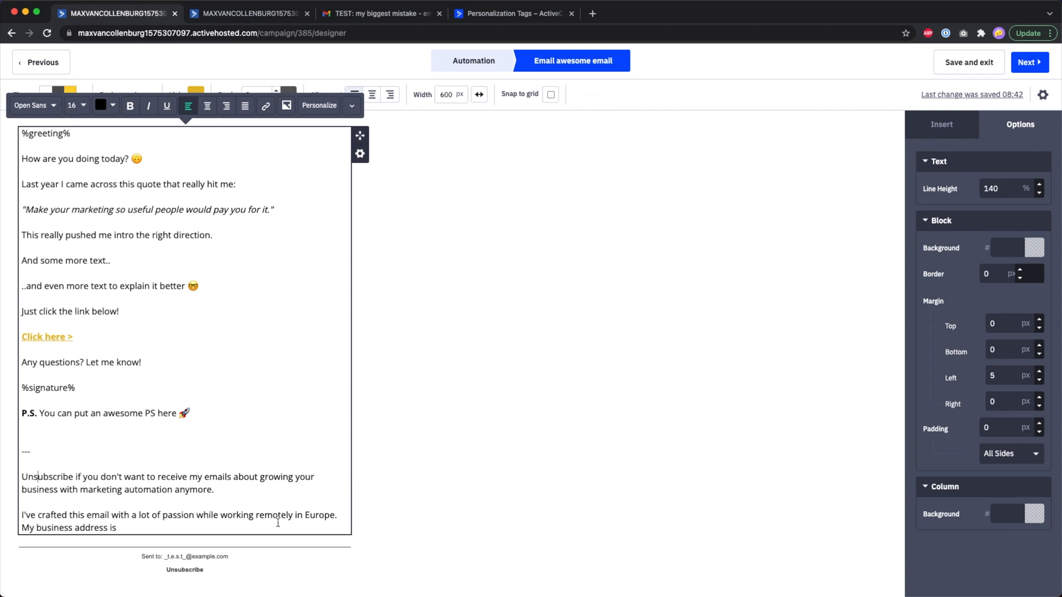
mouse_move(118, 458)
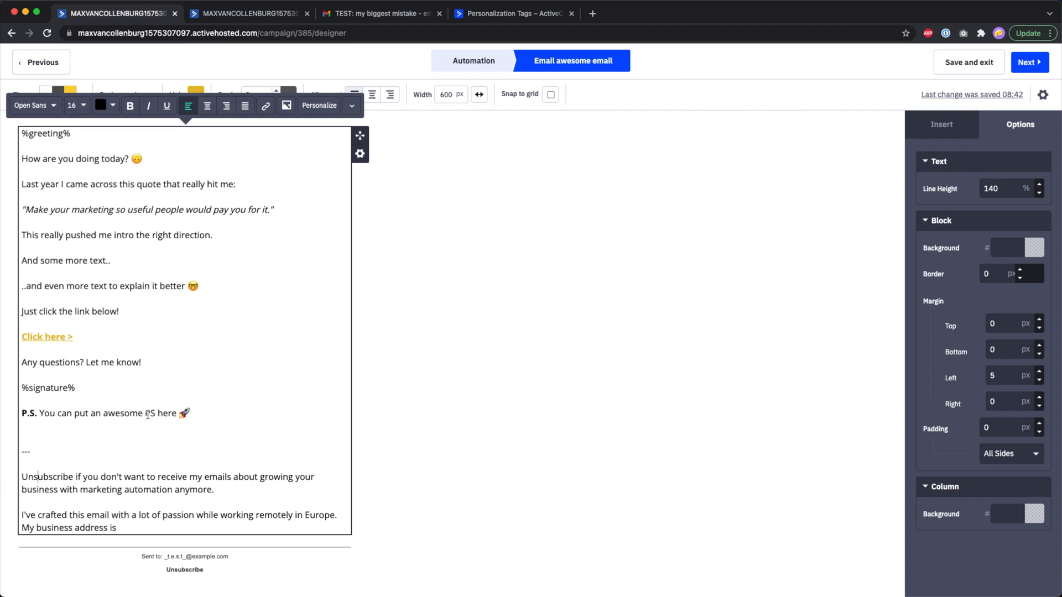
click(387, 13)
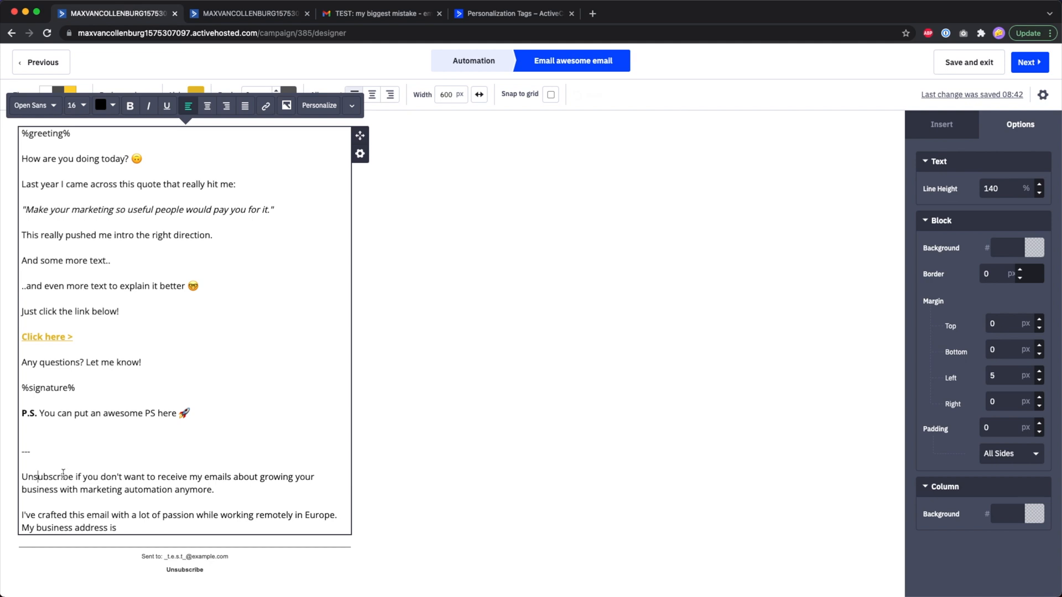
Start linking the word Unsubscribe with an example https URL, then consult the personalization tags help article
double_click(47, 477)
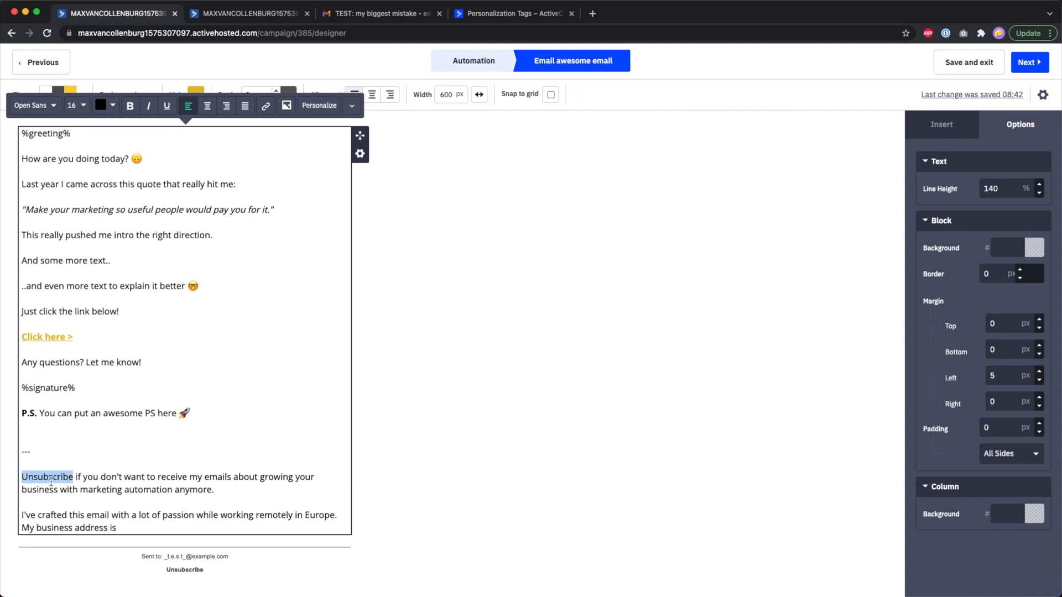
mouse_move(266, 106)
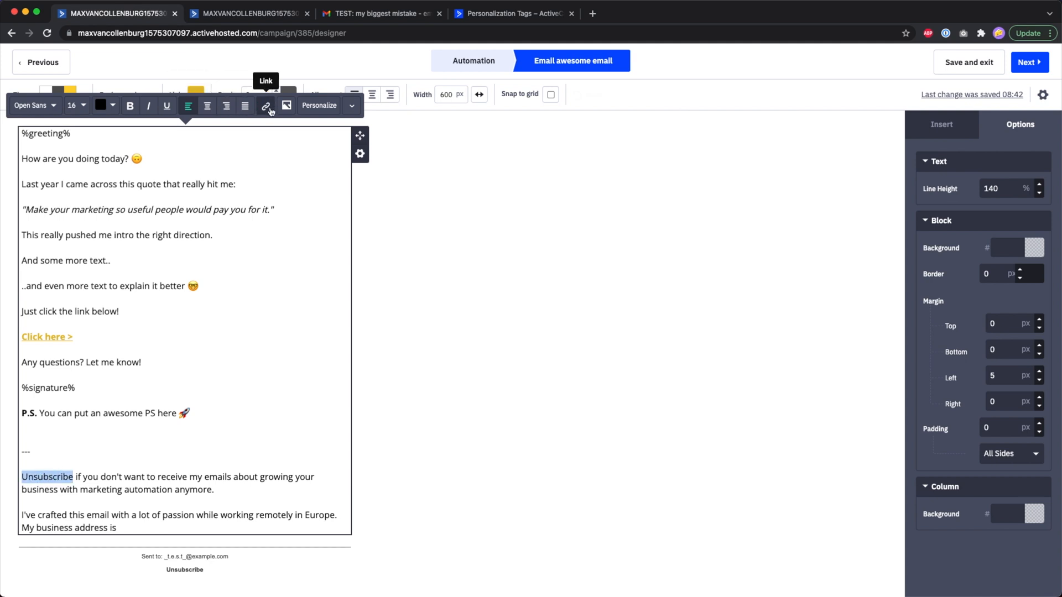
click(266, 105)
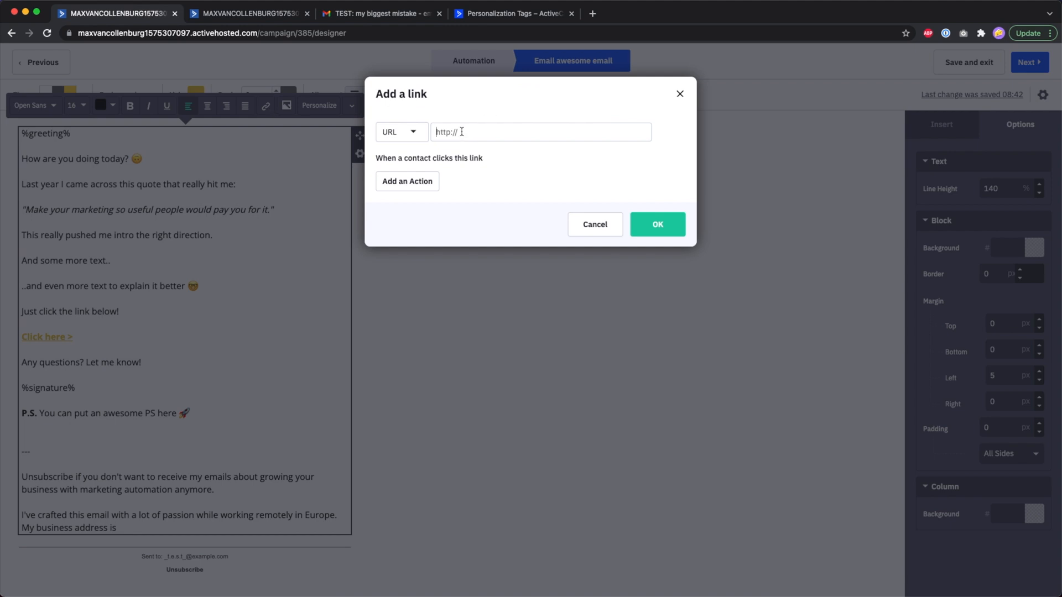
text(httt)
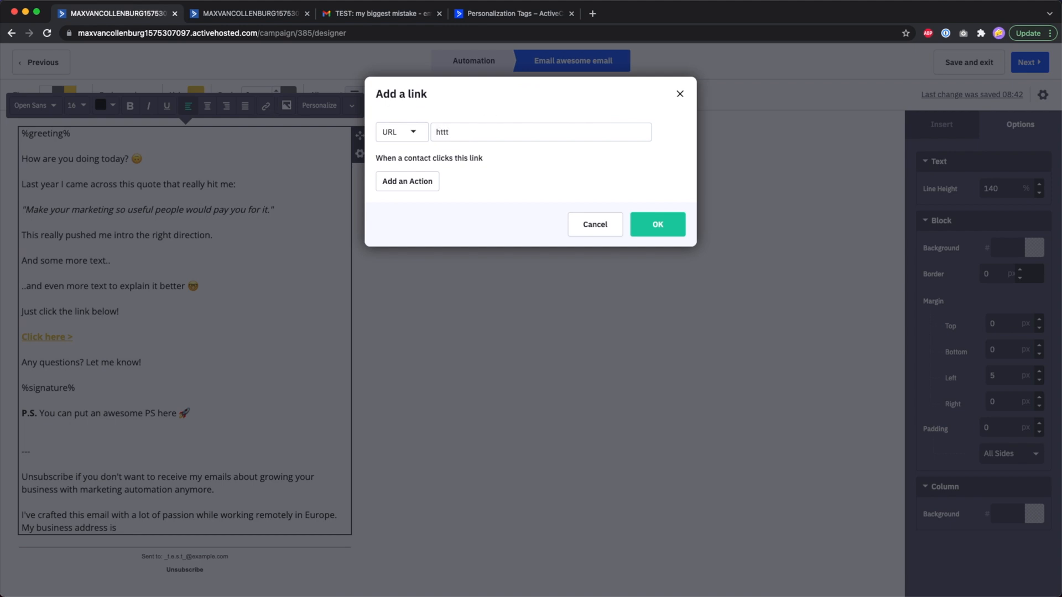
text(https://example.com/unsubscribe)
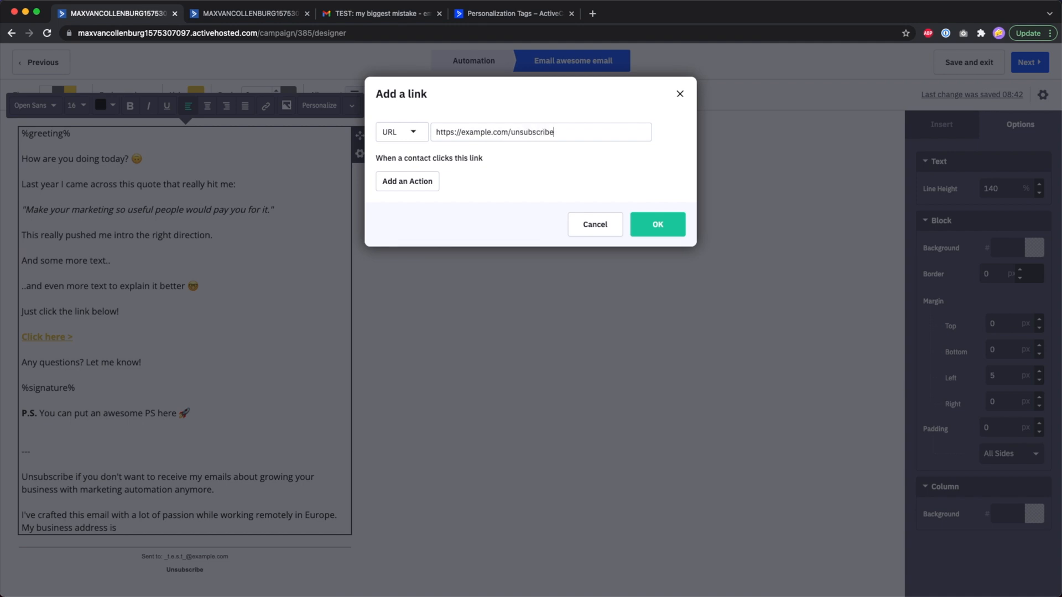
click(520, 13)
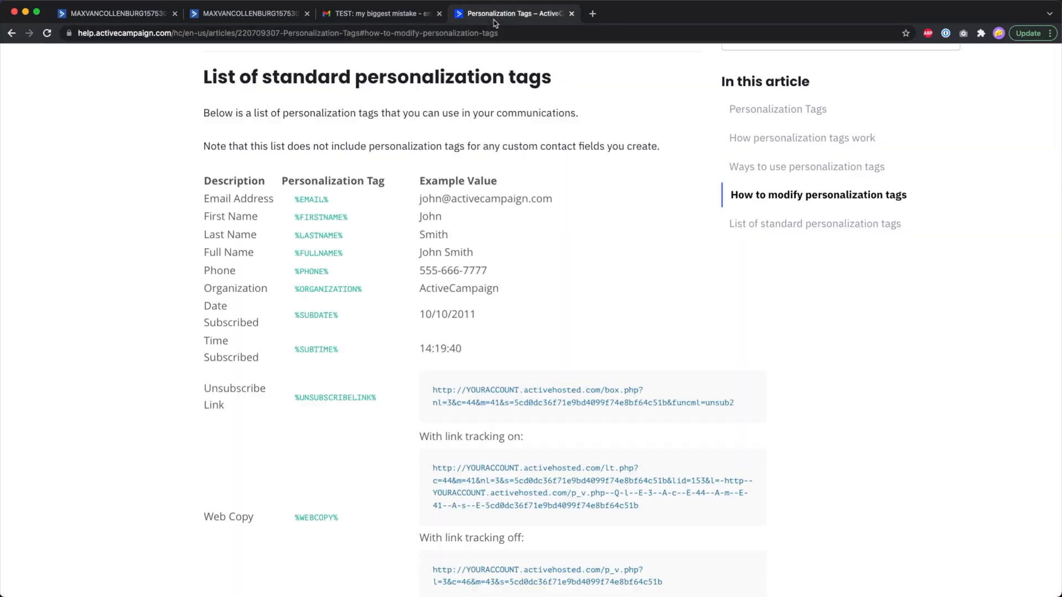
mouse_move(556, 29)
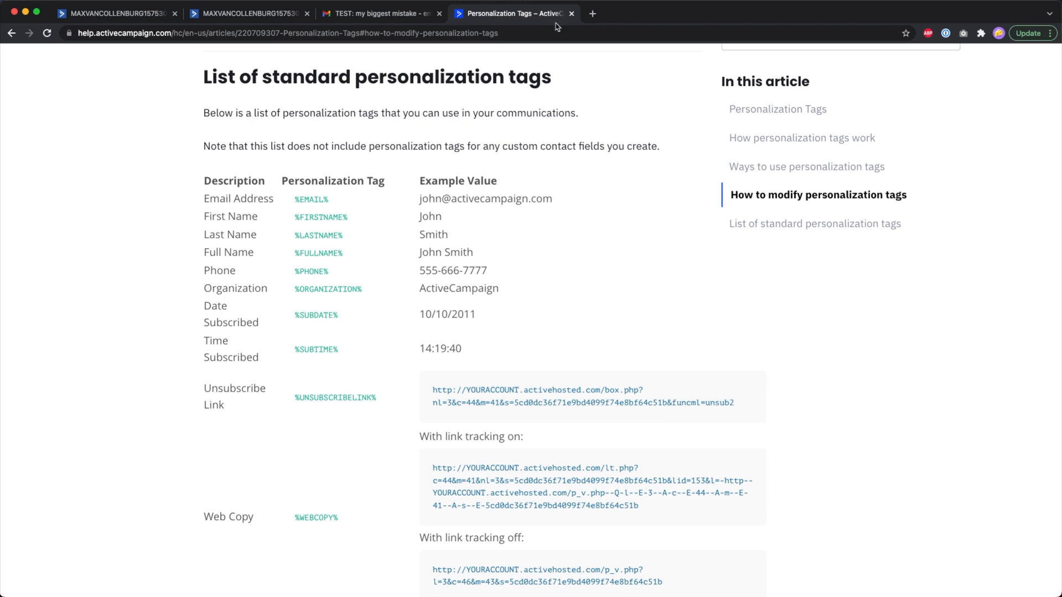
mouse_move(293, 403)
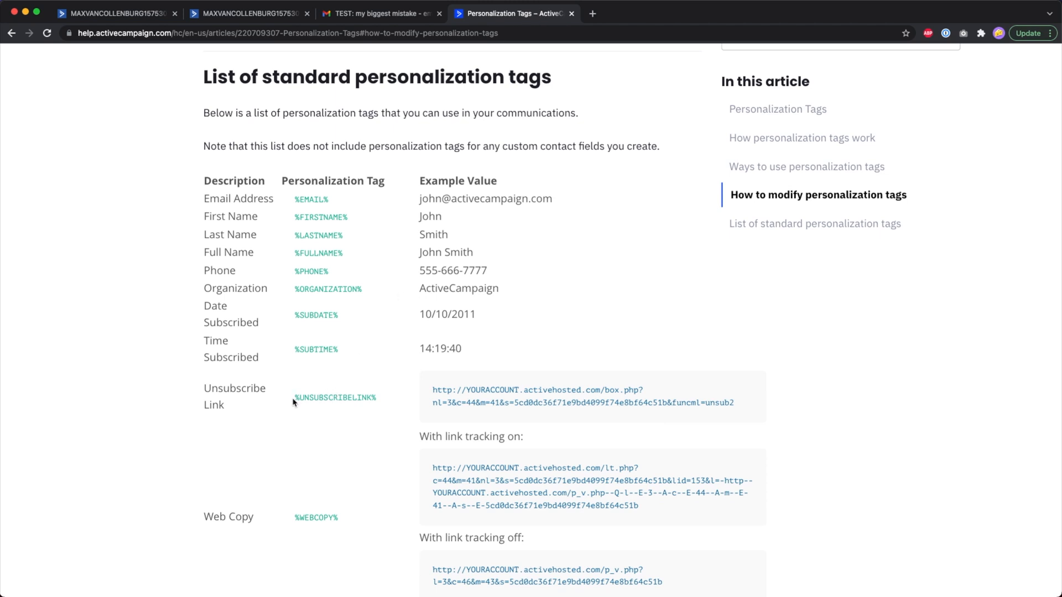
mouse_move(378, 403)
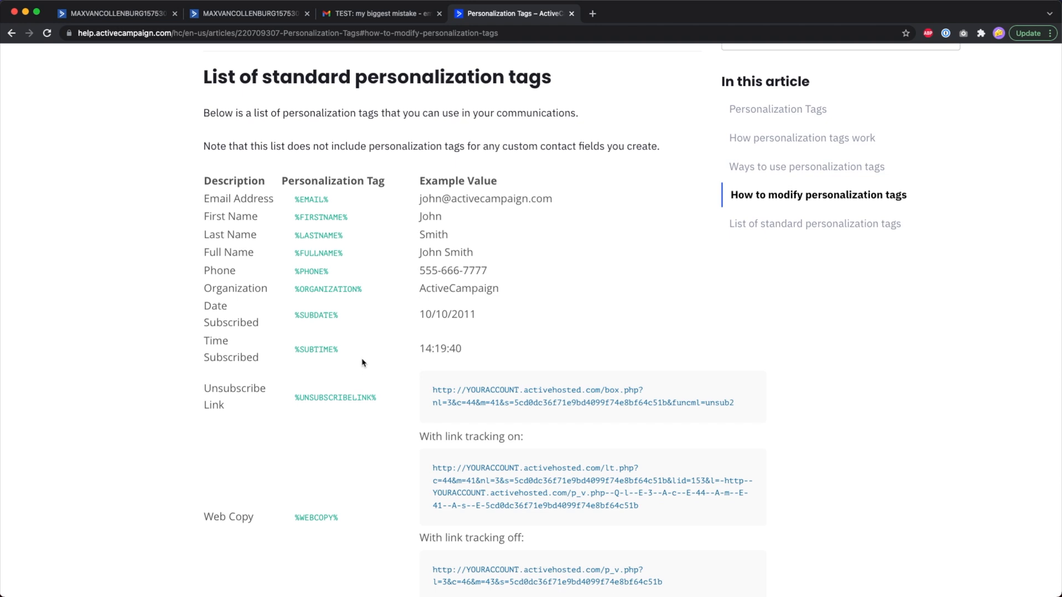
Select and copy the %UNSUBSCRIBELINK% tag from the standard personalization tags list
double_click(334, 398)
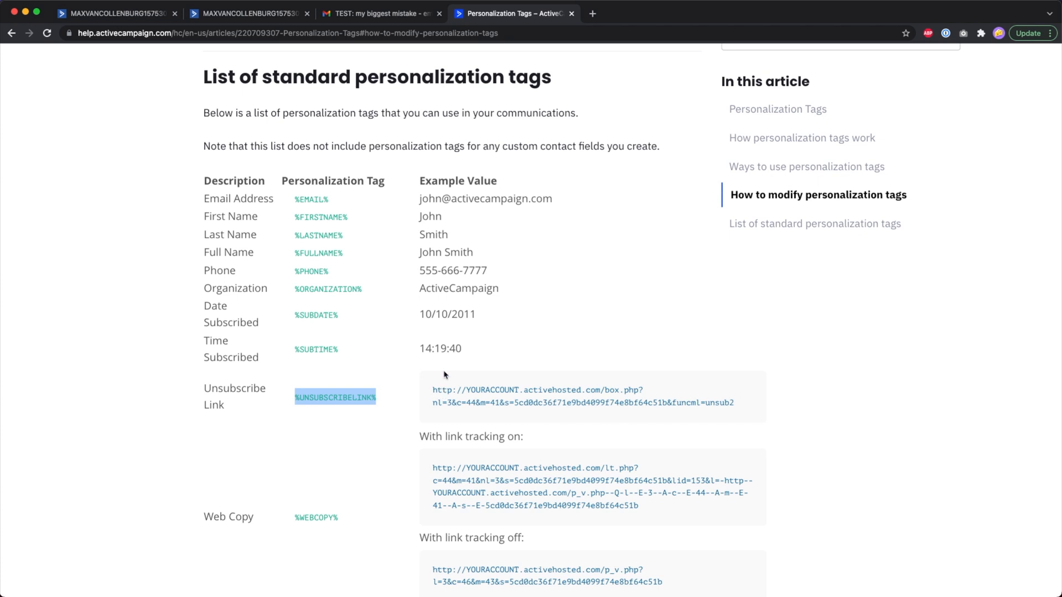
mouse_move(433, 390)
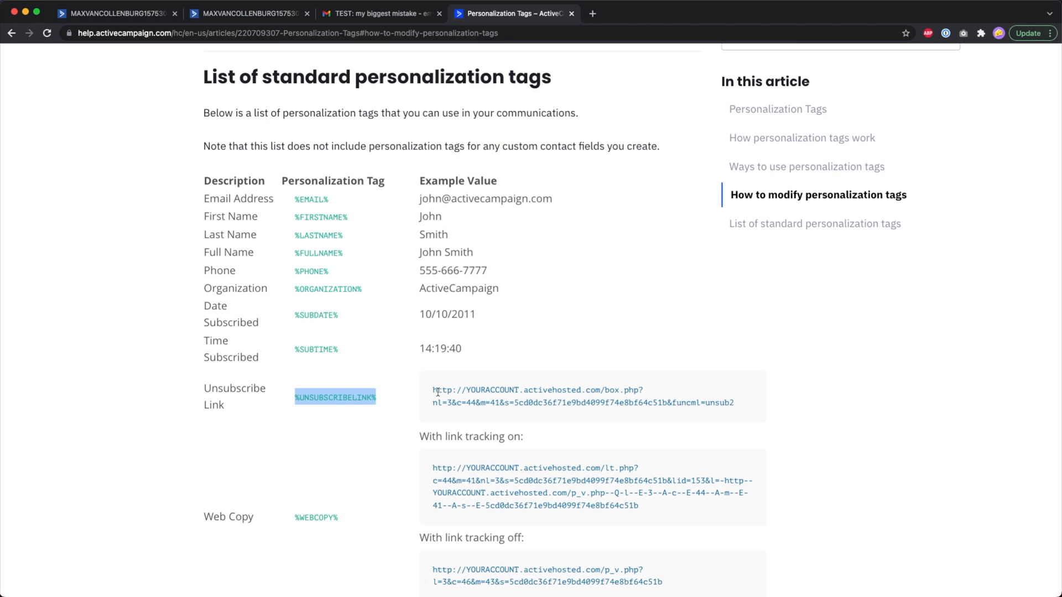
mouse_move(293, 393)
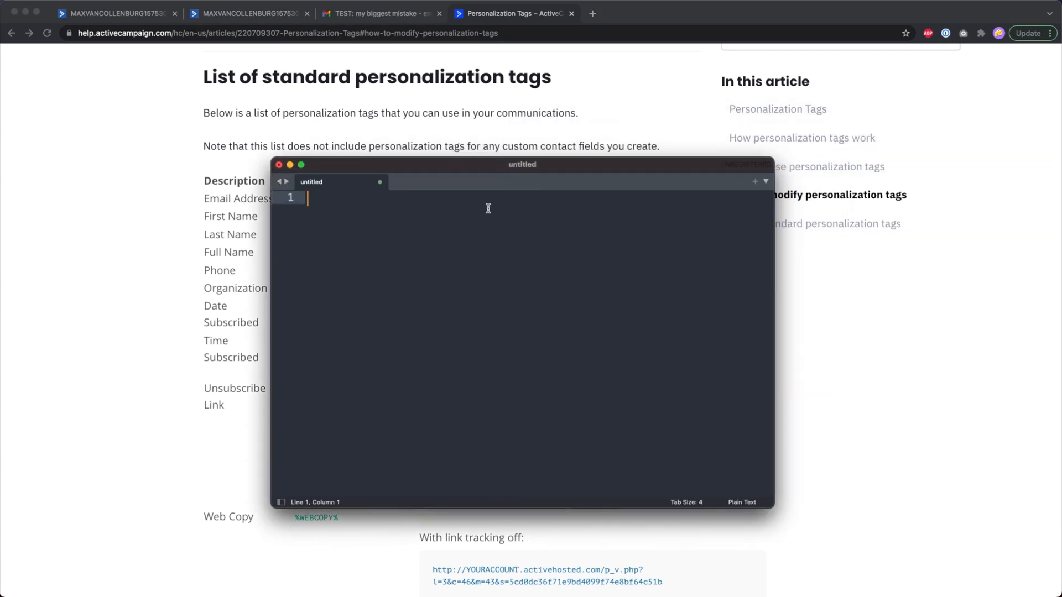
text(%UNSUBSCRIBELINK%)
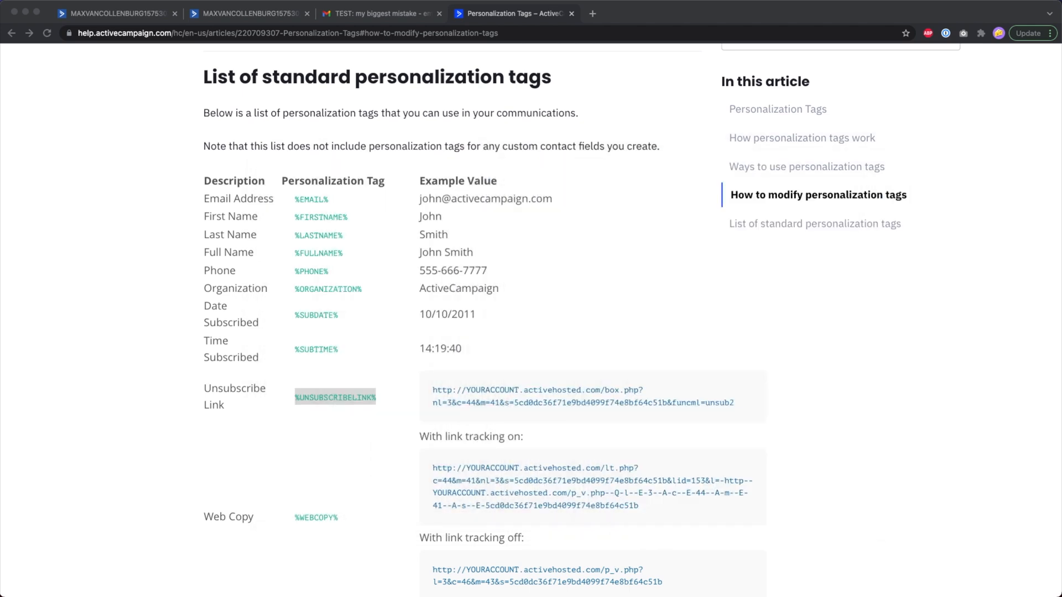
double_click(335, 397)
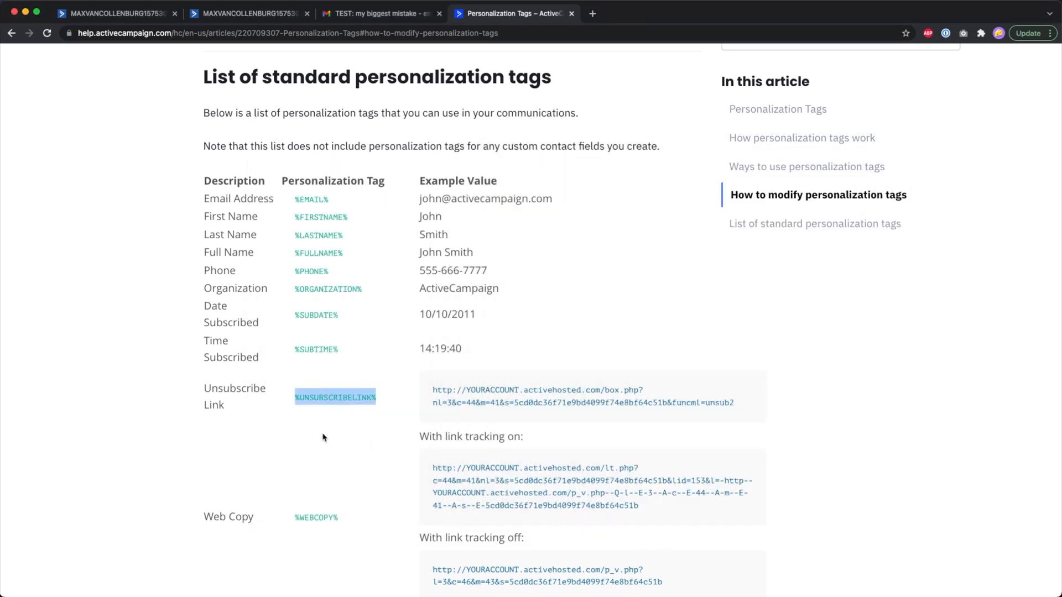
mouse_move(340, 340)
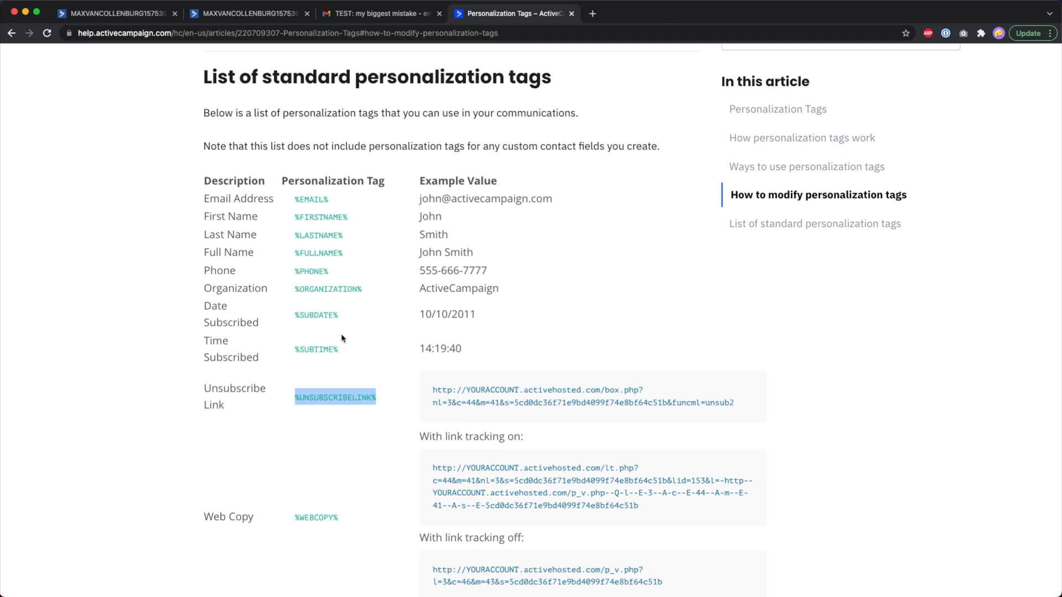
Set the Unsubscribe word's link address to %UNSUBSCRIBELINK% and confirm it
click(122, 11)
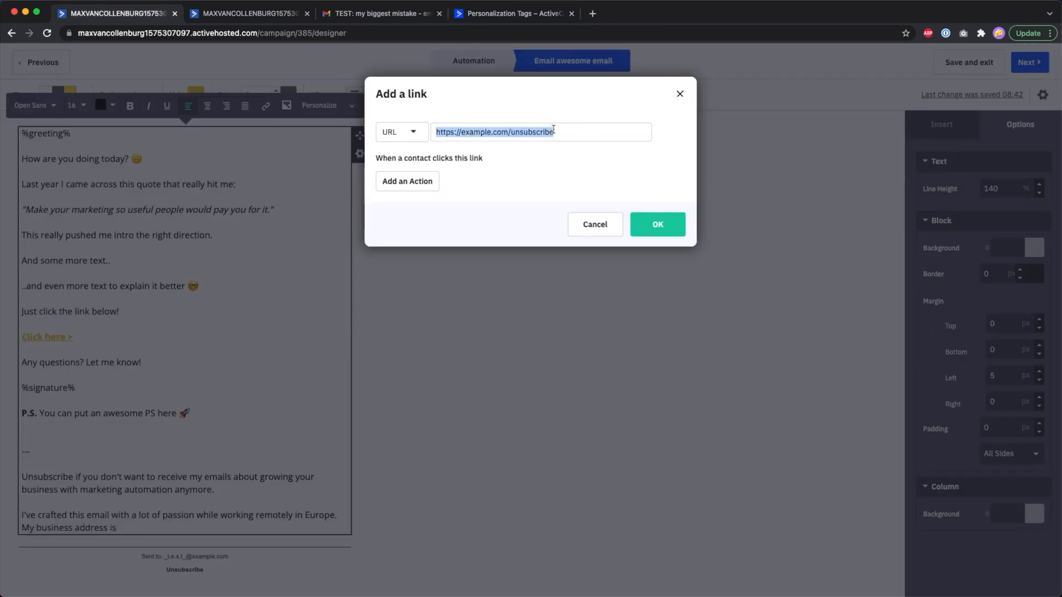
click(657, 224)
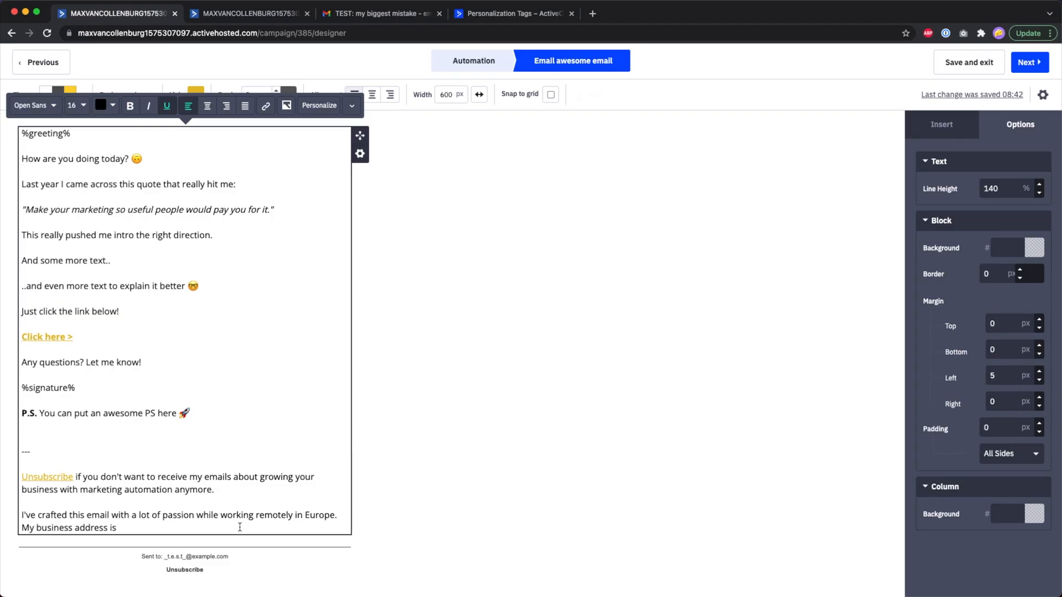
mouse_move(520, 15)
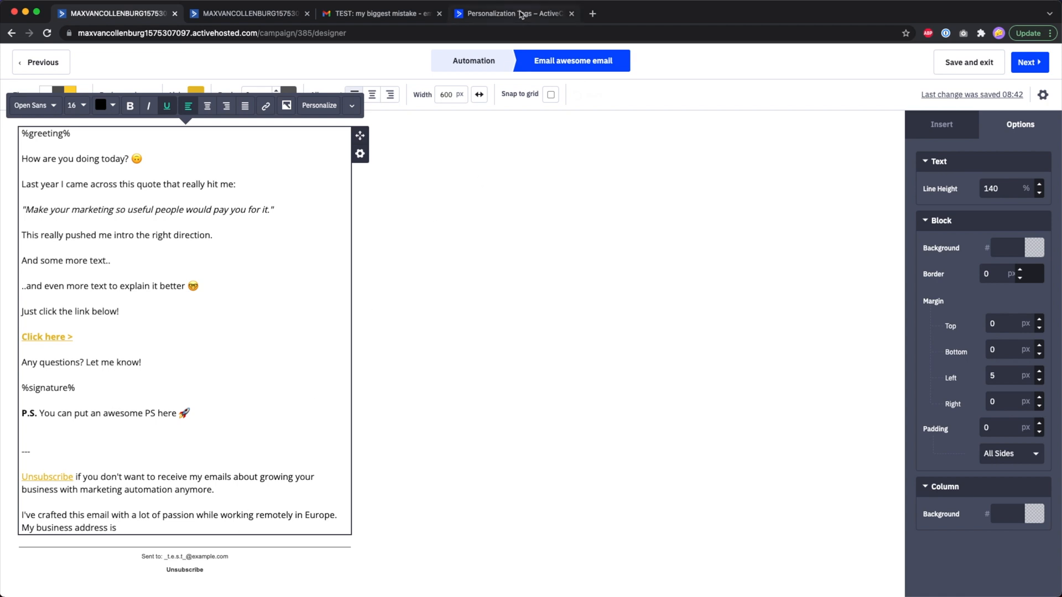
Find and copy the %SENDER-INFO-SINGLELINE% tag in the help article, then return to the designer
click(512, 14)
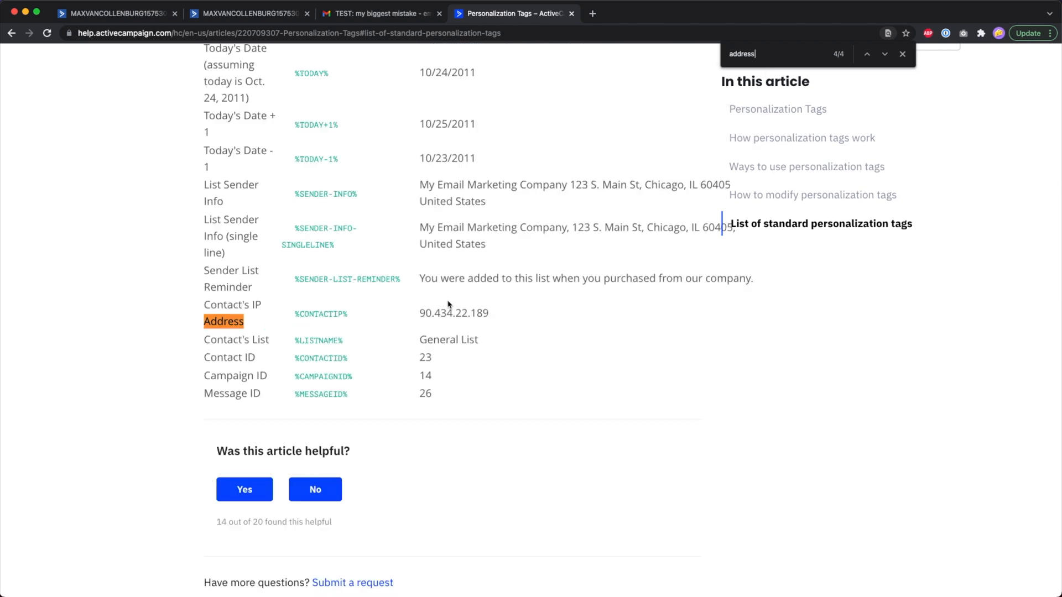
mouse_move(383, 280)
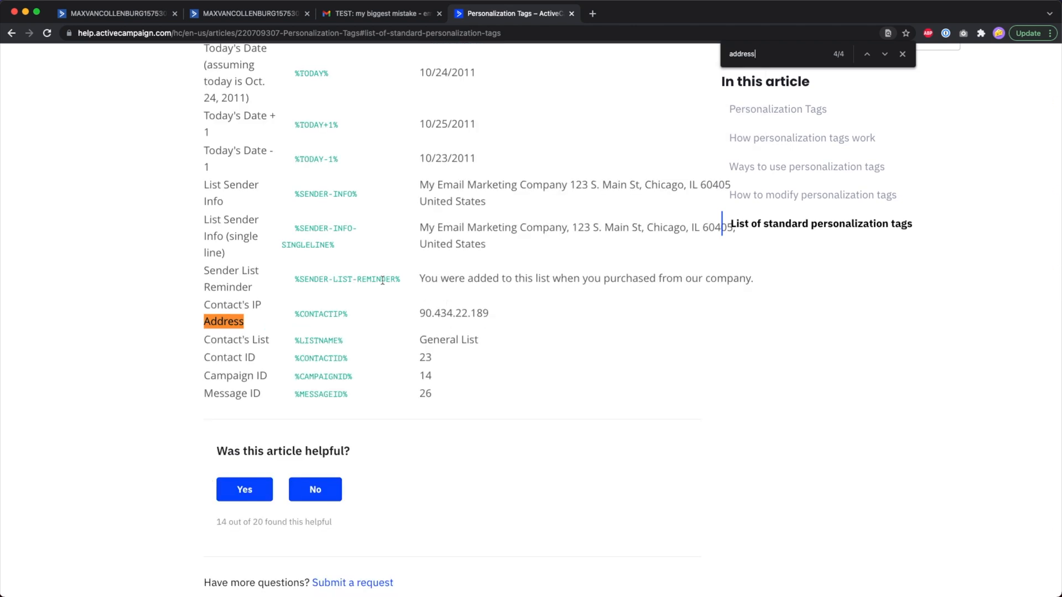
click(902, 54)
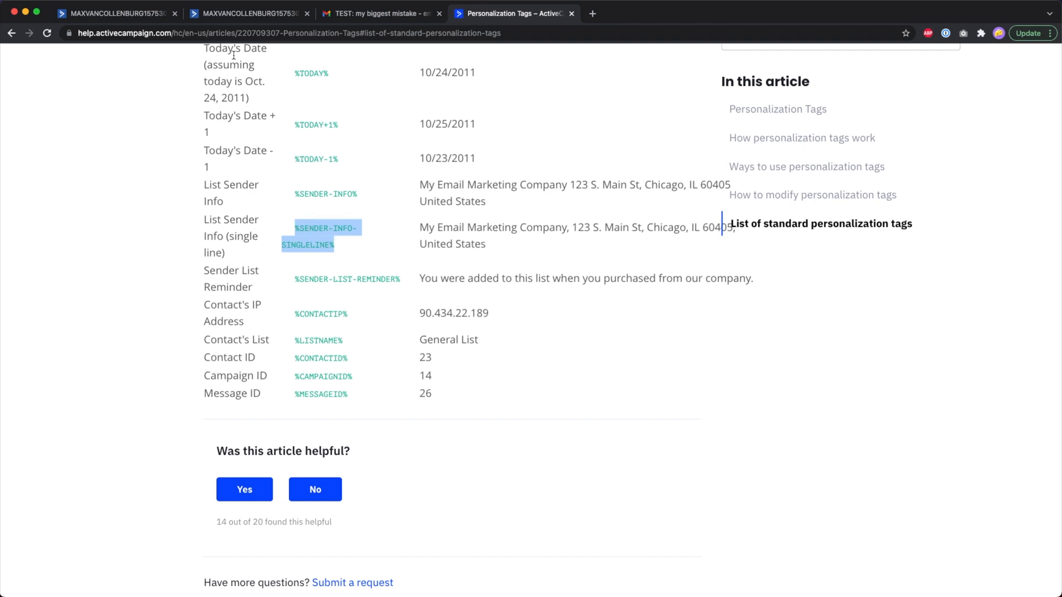
click(116, 11)
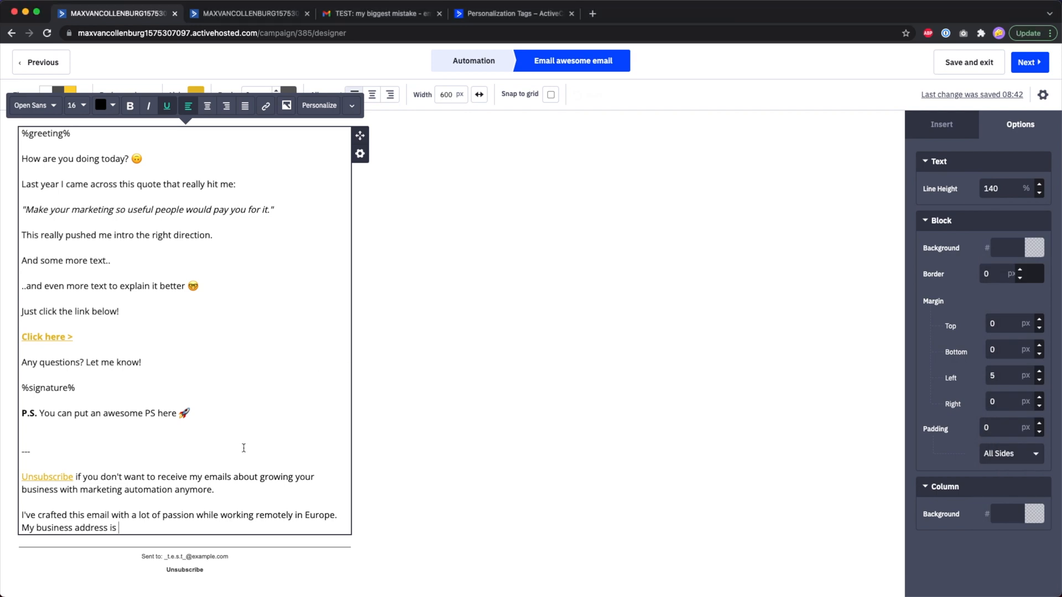
End the business-address sentence with %SENDER-INFO-SINGLELINE% and reduce the footer text to 13 px
text(%SENDER-INFO-SINGLELINE%.)
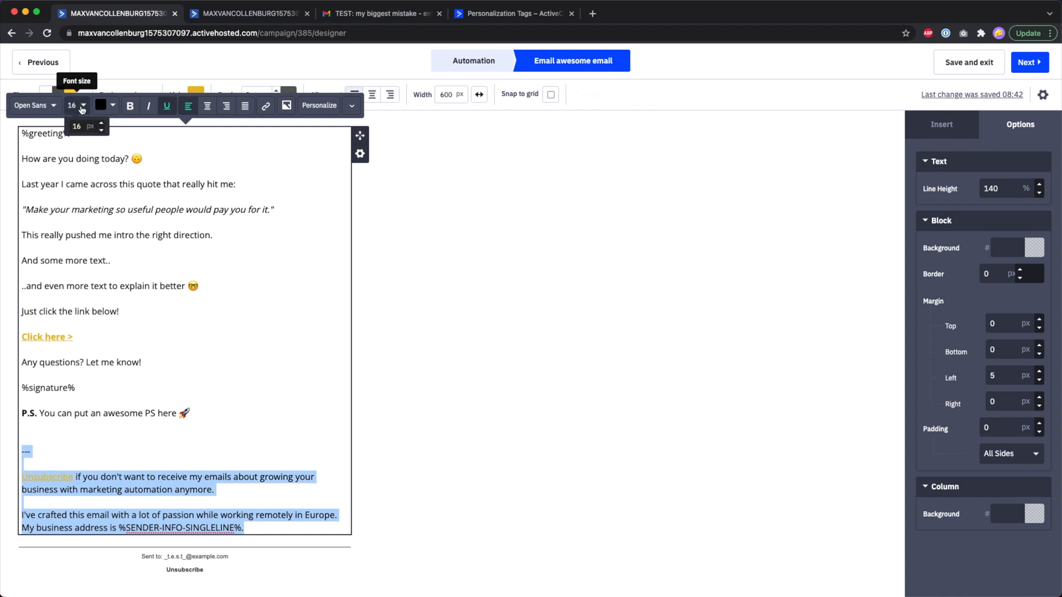
click(103, 130)
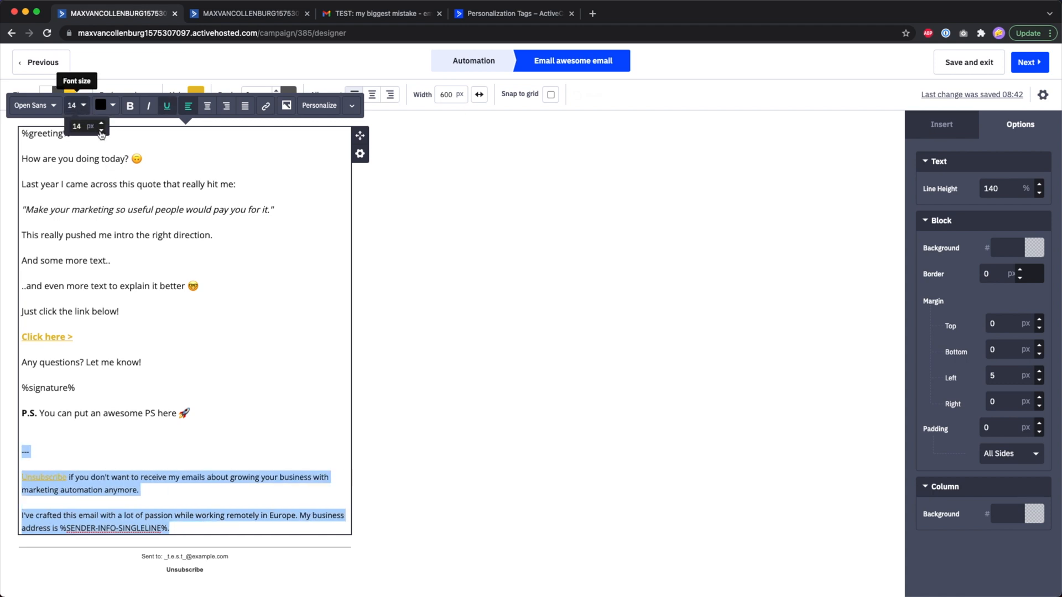
click(102, 131)
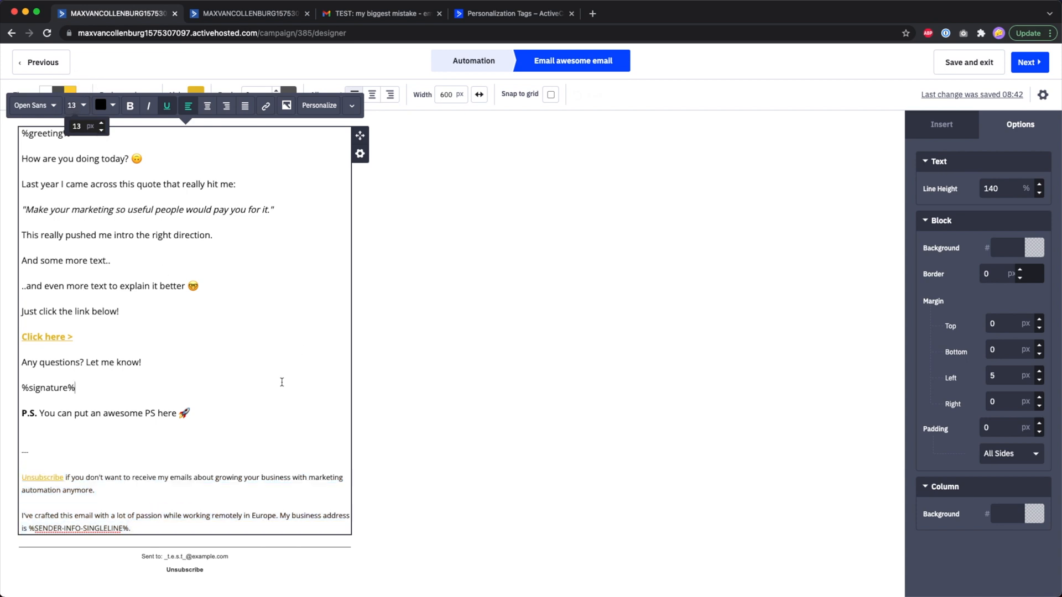
click(544, 305)
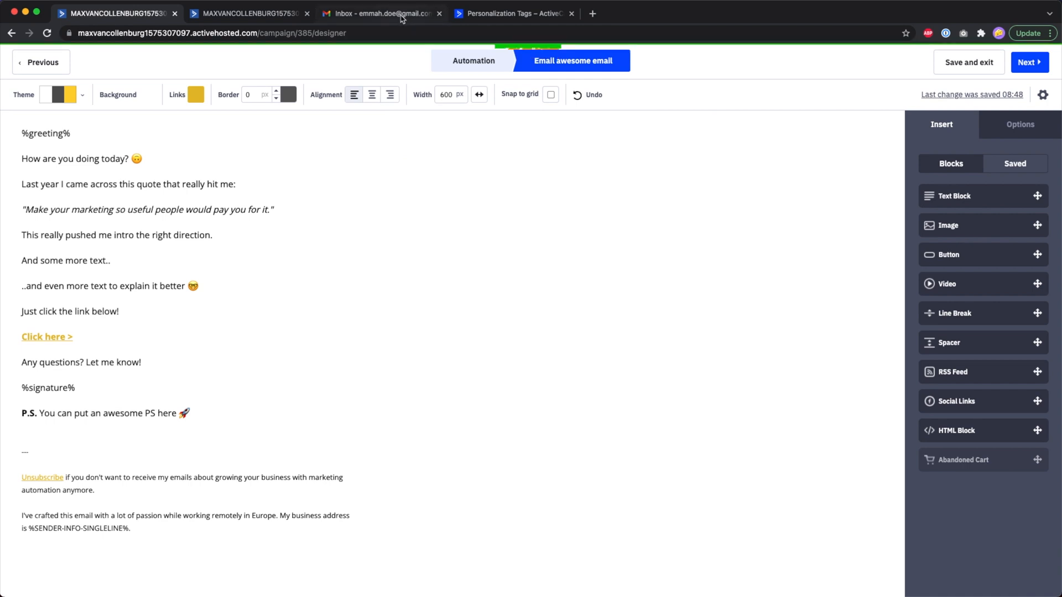
Review the 'TEST: my biggest mistake' email's footer in Gmail showing the custom text and real address
click(385, 13)
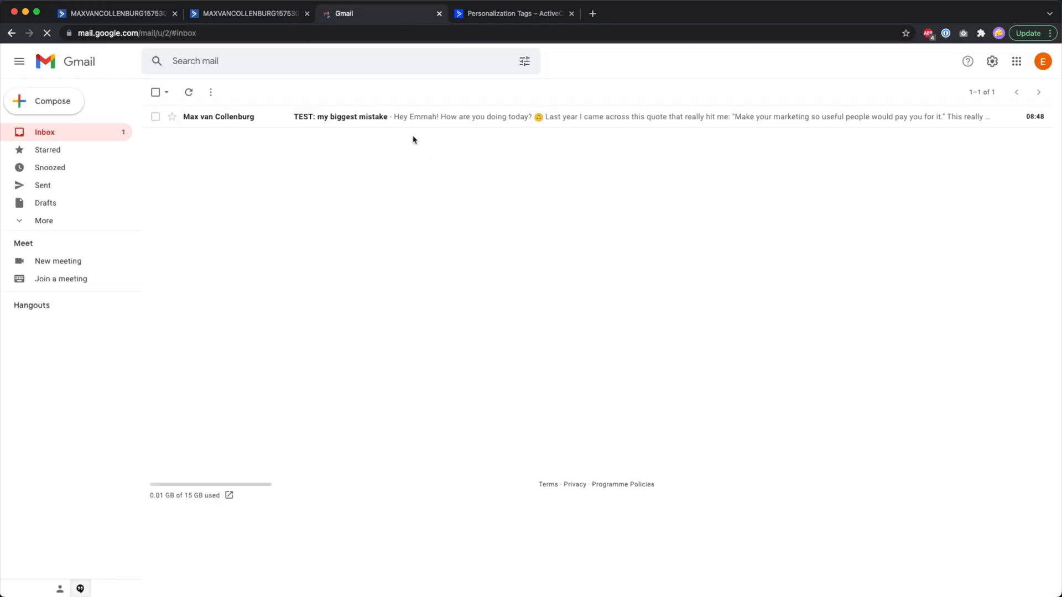
click(362, 117)
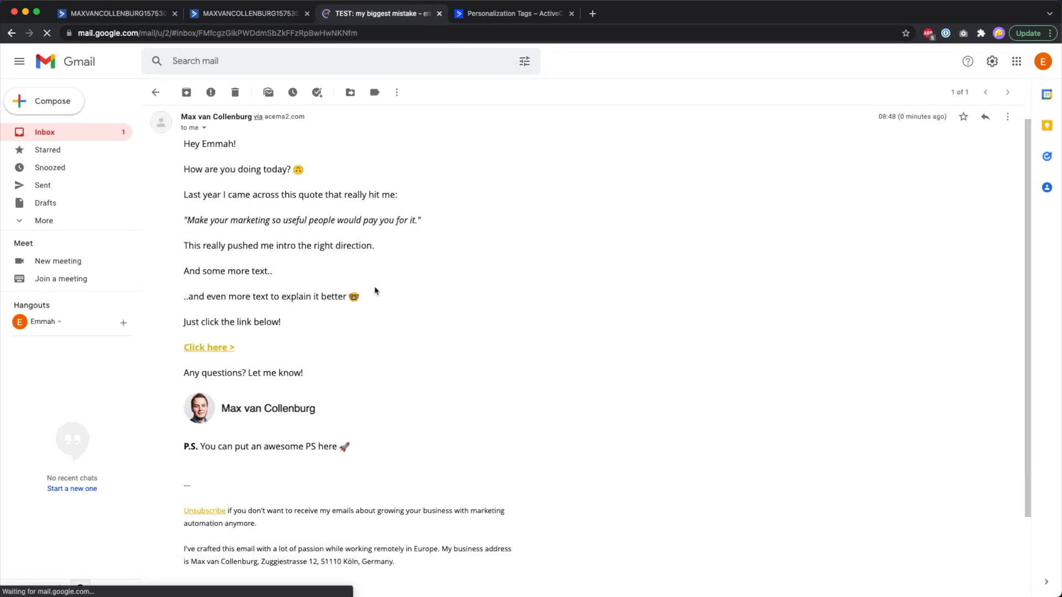
scroll(down, 3)
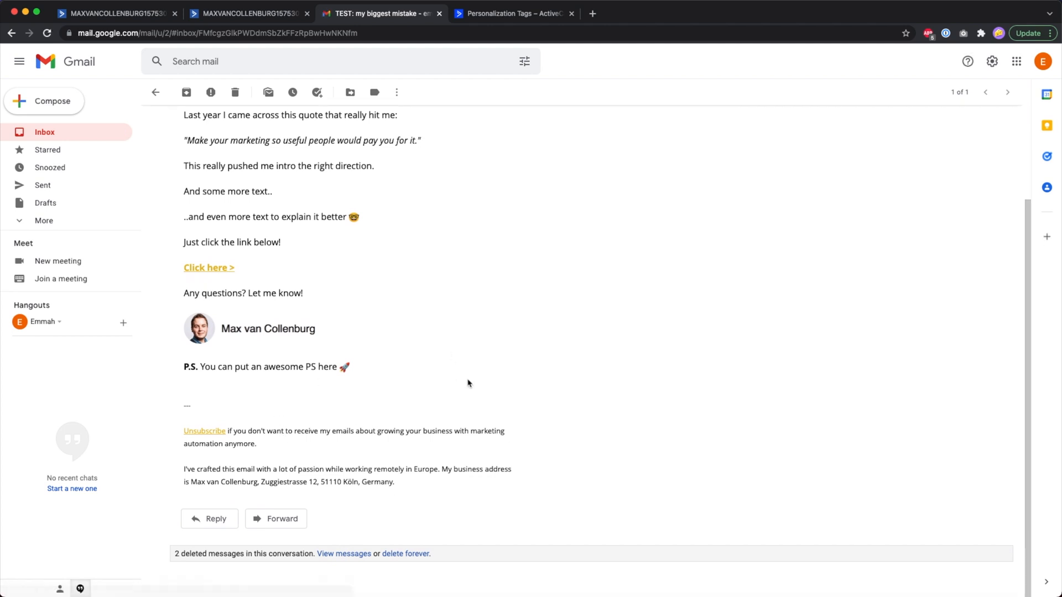
mouse_move(250, 415)
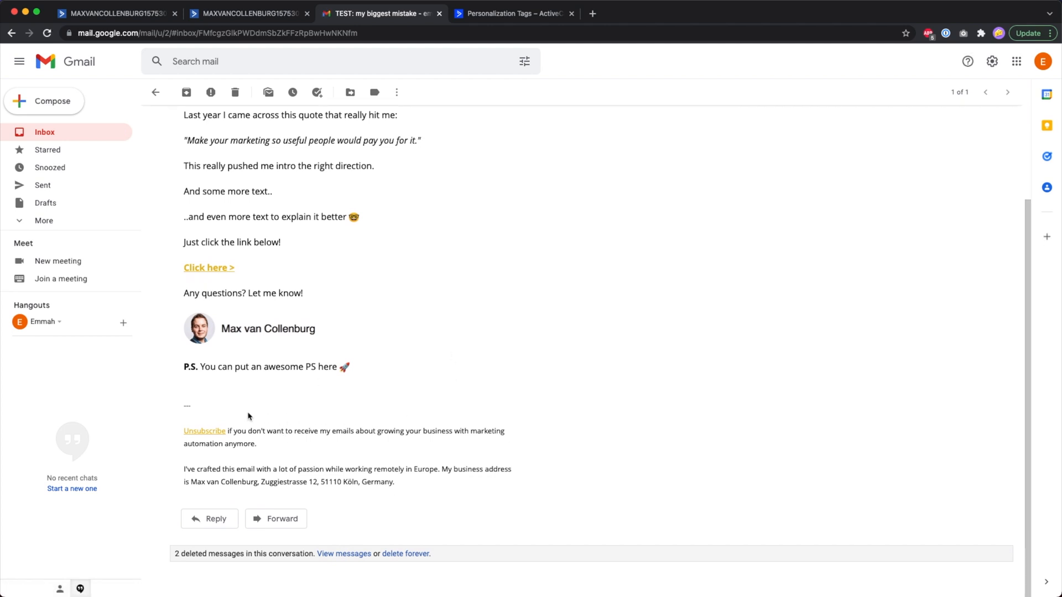
drag(187, 405, 412, 484)
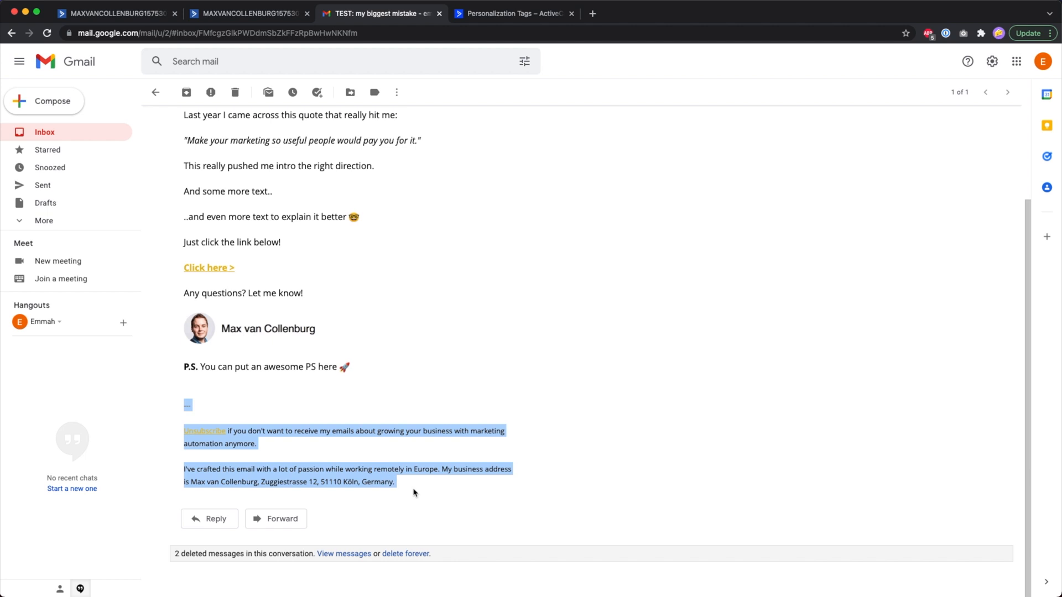
mouse_move(197, 433)
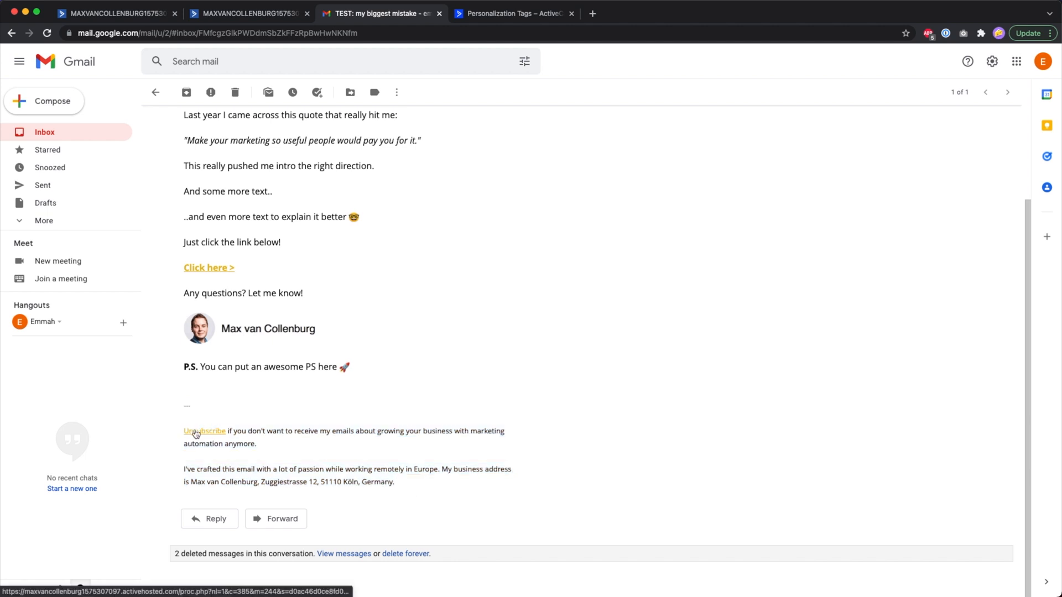
Follow the footer's Unsubscribe link to its goodbye page and recheck the address line
click(203, 430)
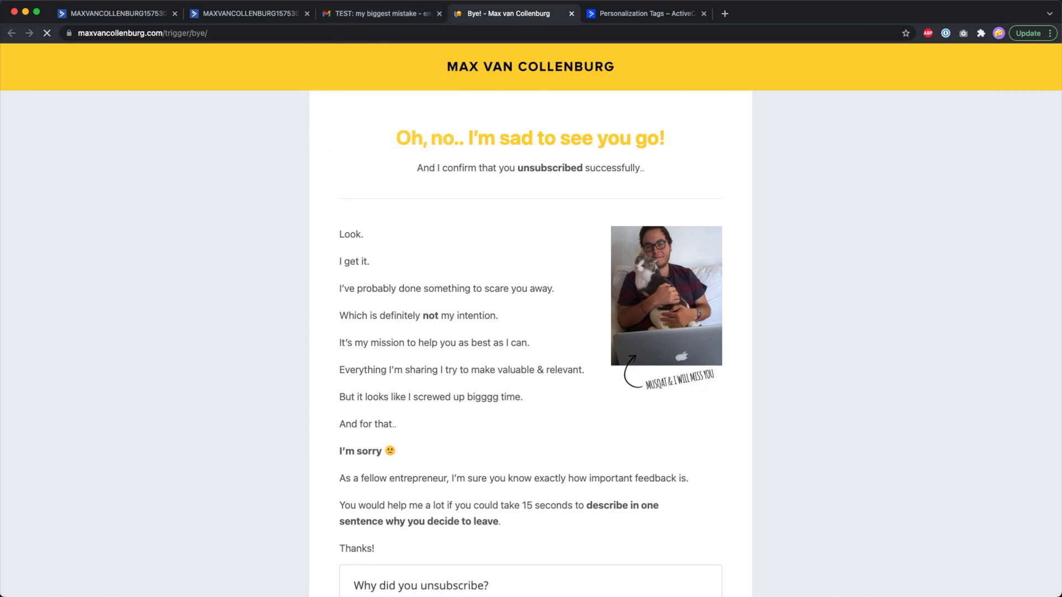
click(386, 15)
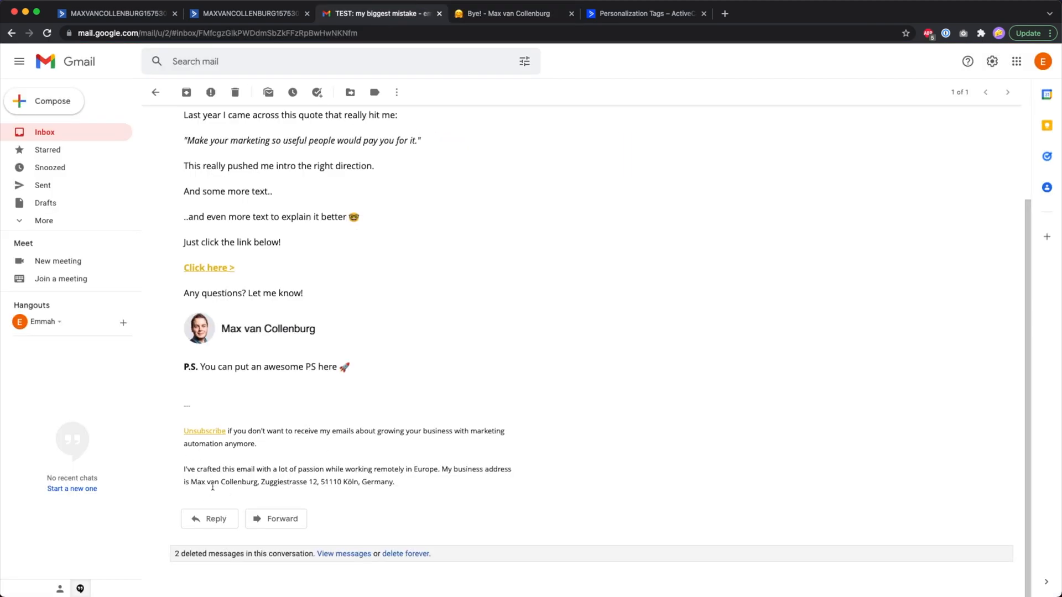
drag(192, 481, 394, 481)
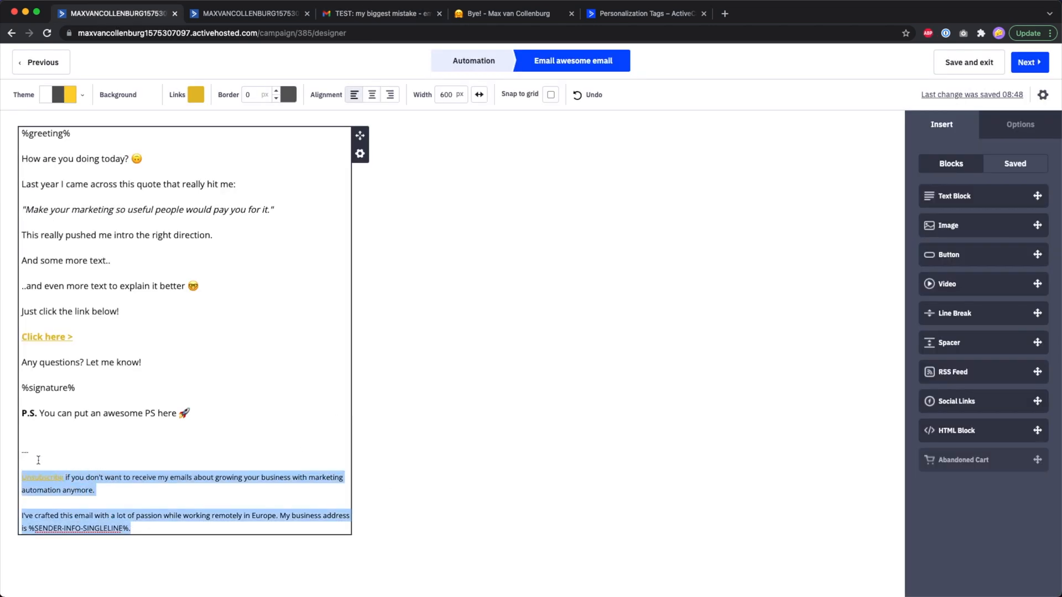
Check Manage Variables for the saved %unsubscribe% message variable and select its tag for reuse
click(248, 13)
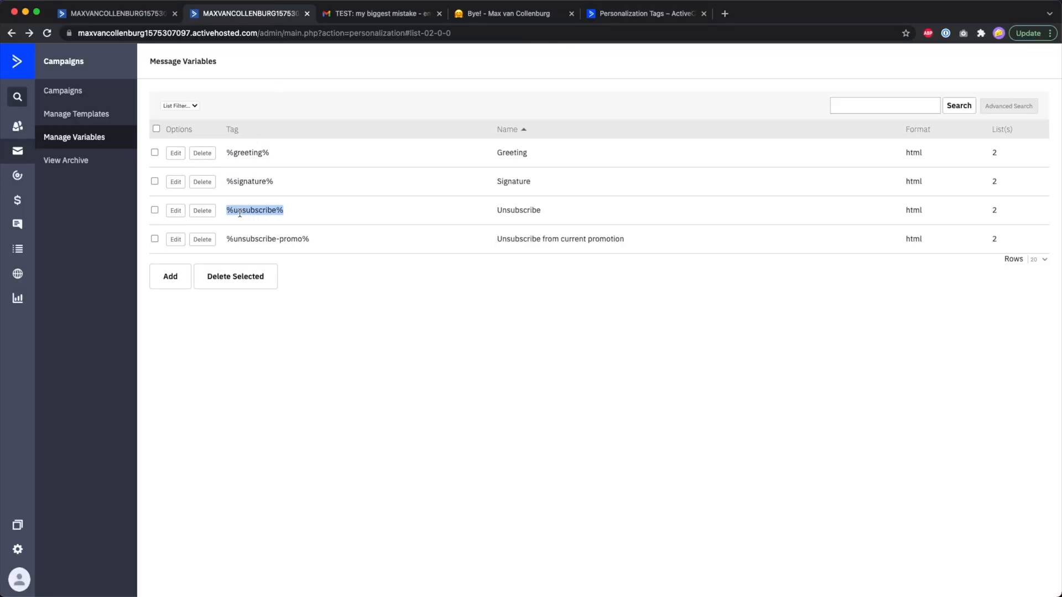
mouse_move(18, 150)
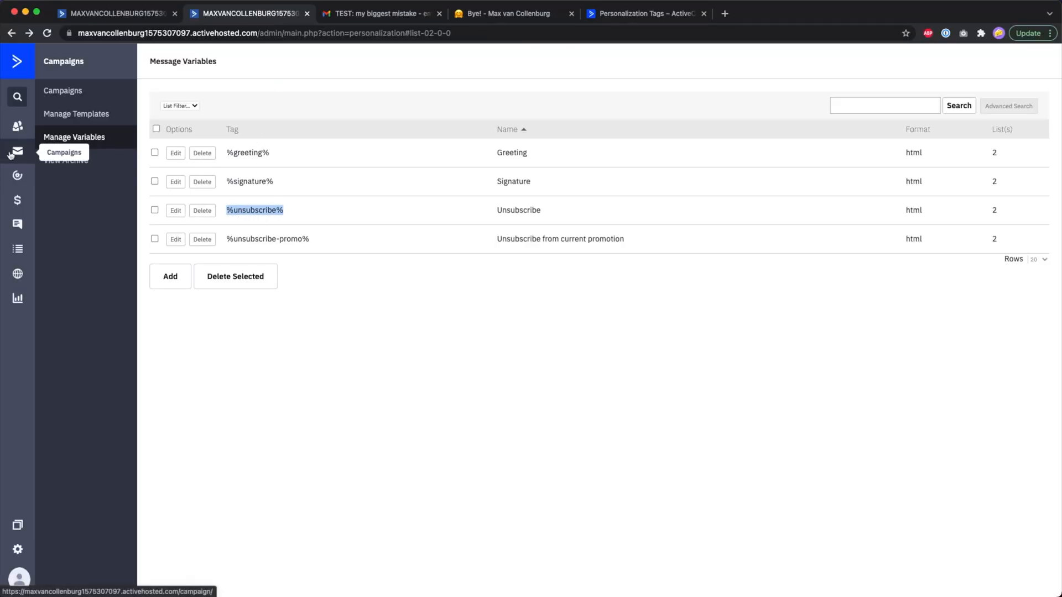
mouse_move(177, 197)
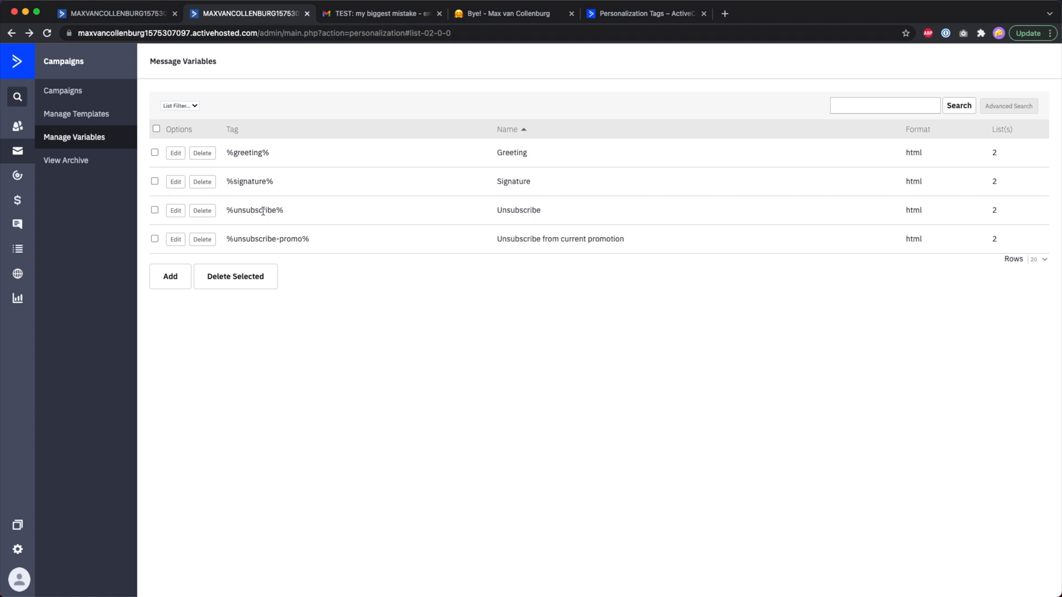
double_click(254, 210)
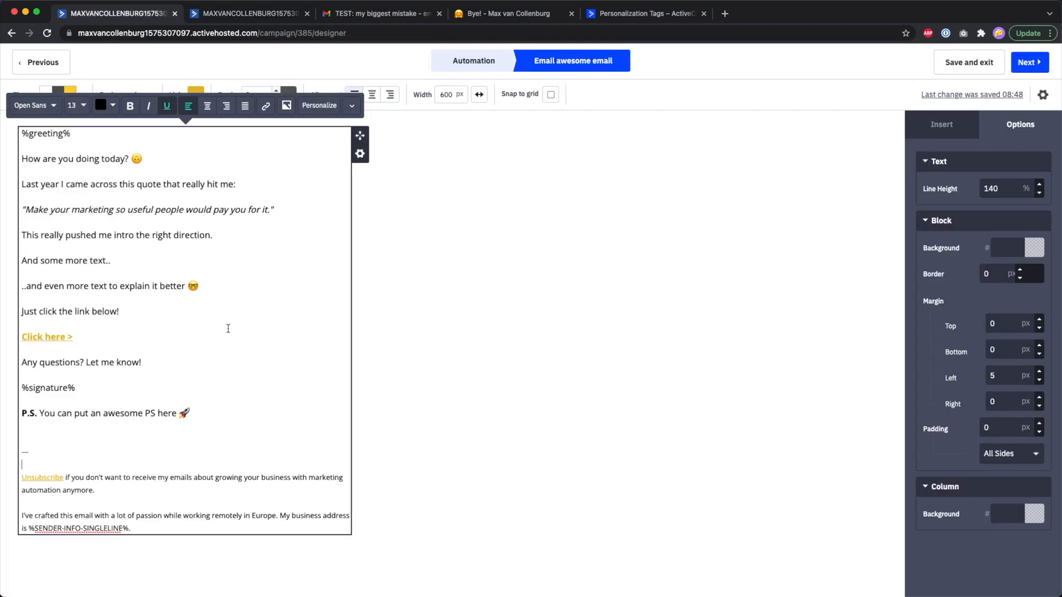
Replace the written-out footer text in the email block with the %unsubscribe% variable tag
click(248, 13)
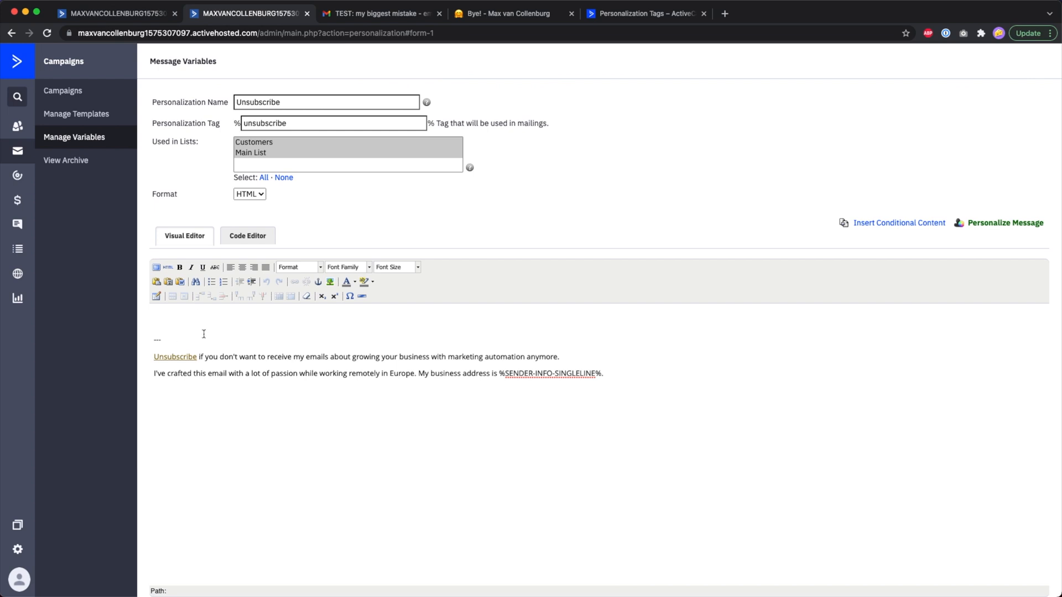
double_click(265, 124)
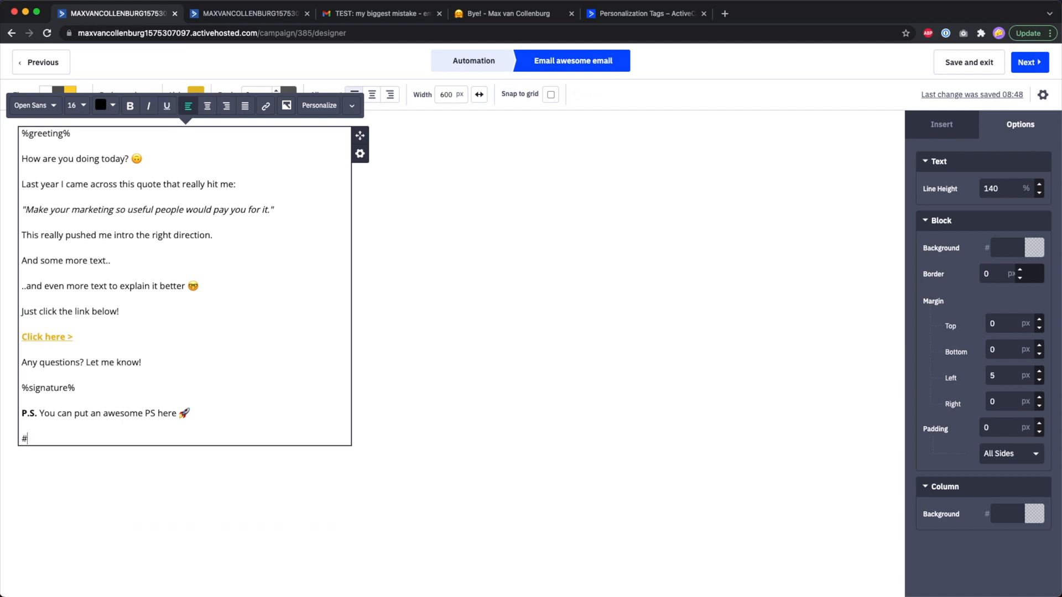
text(unsubscribe%)
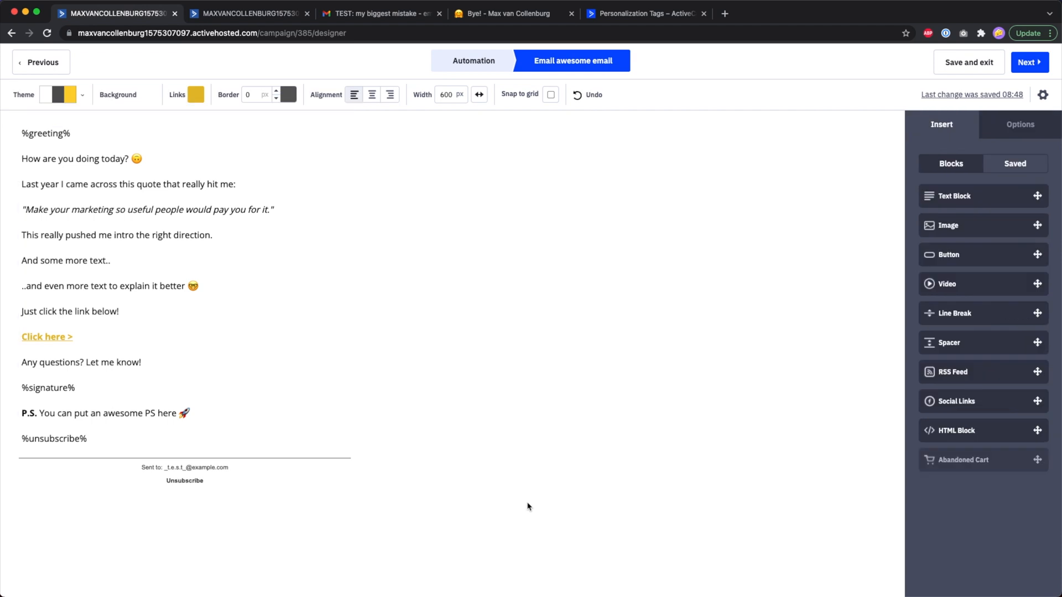
click(385, 13)
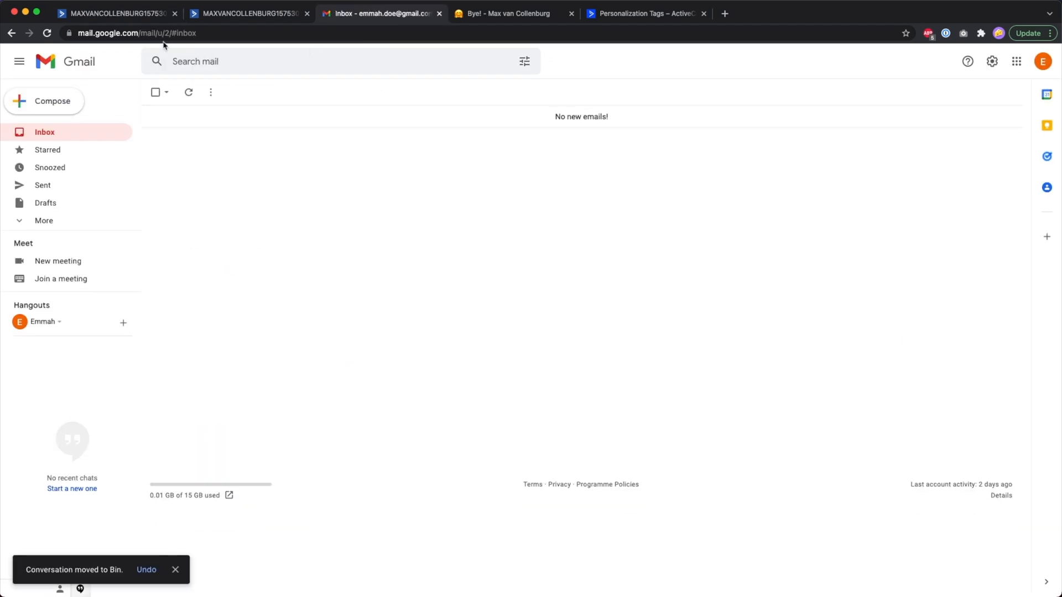
Send a test email from campaign Settings and check its footer in the Gmail inbox
click(121, 11)
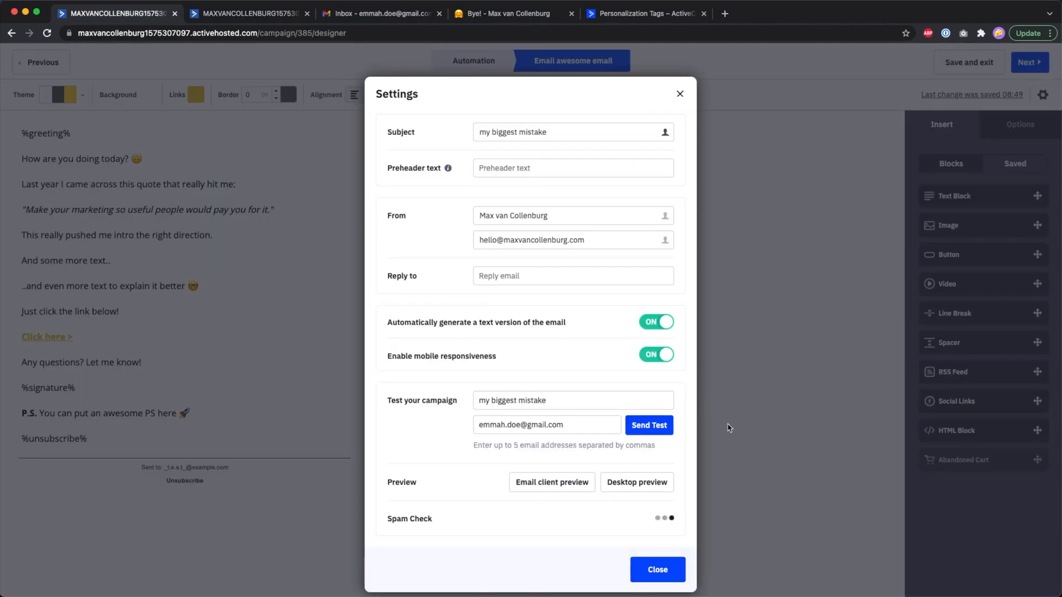
click(657, 570)
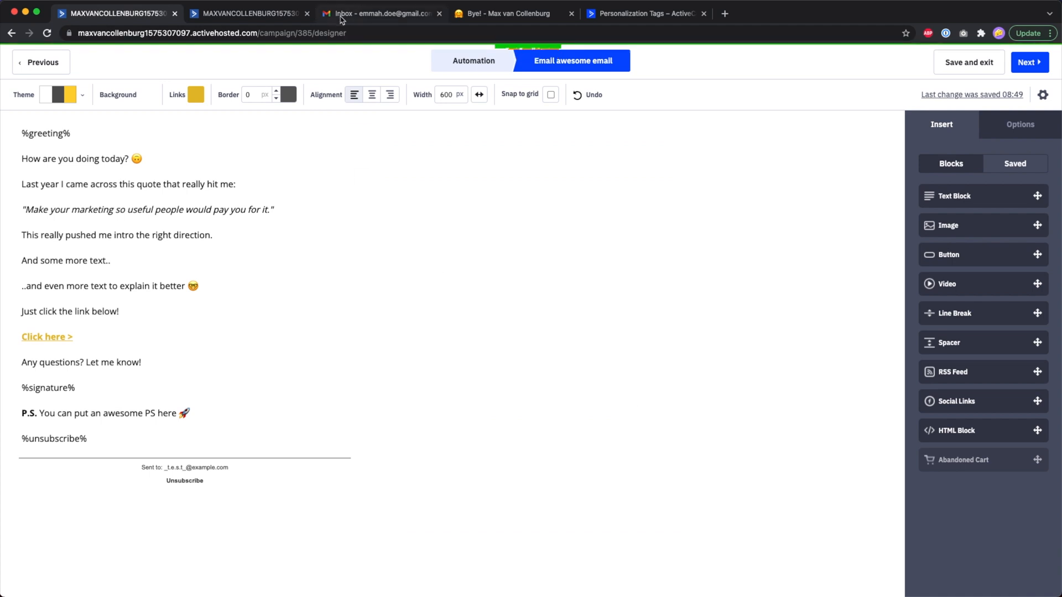
click(385, 14)
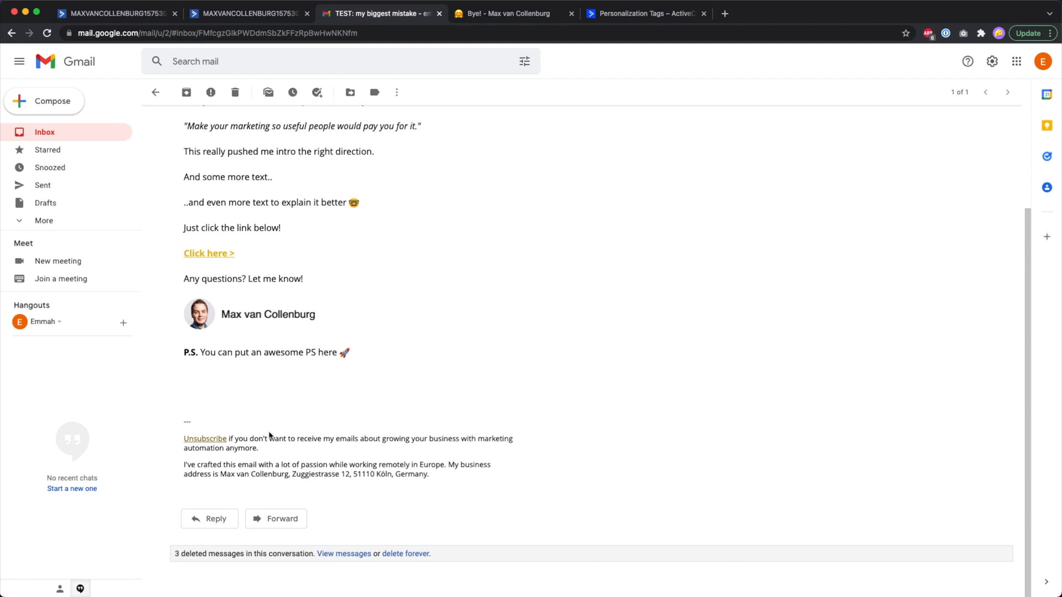
click(247, 13)
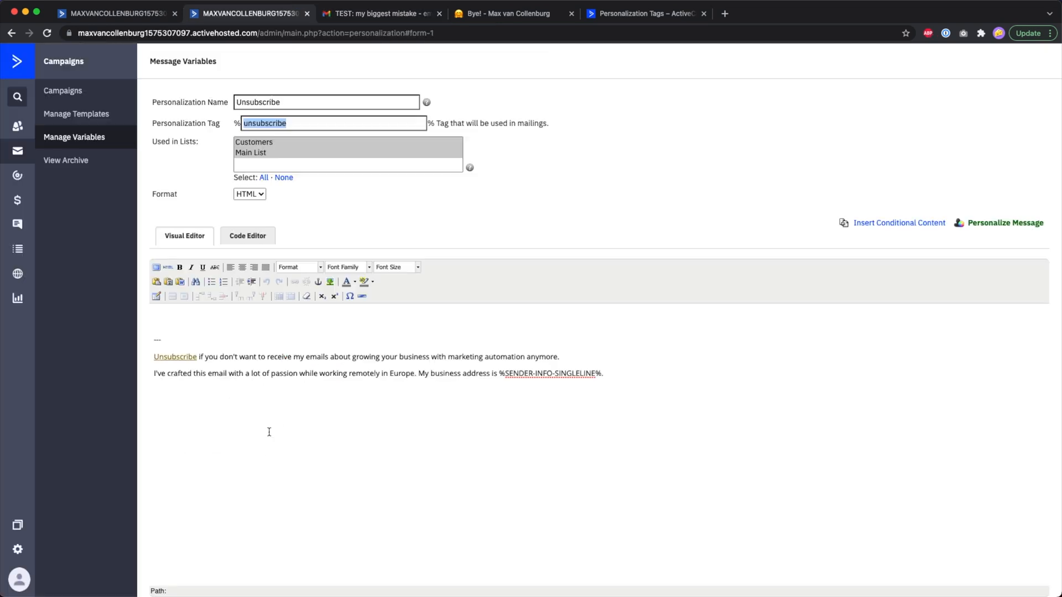
mouse_move(95, 164)
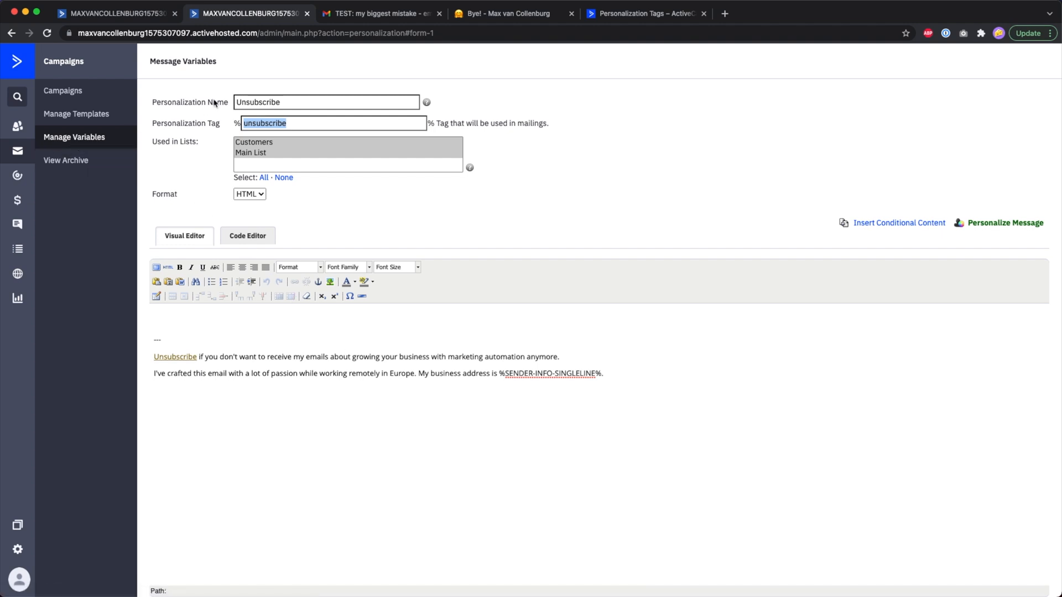
mouse_move(183, 126)
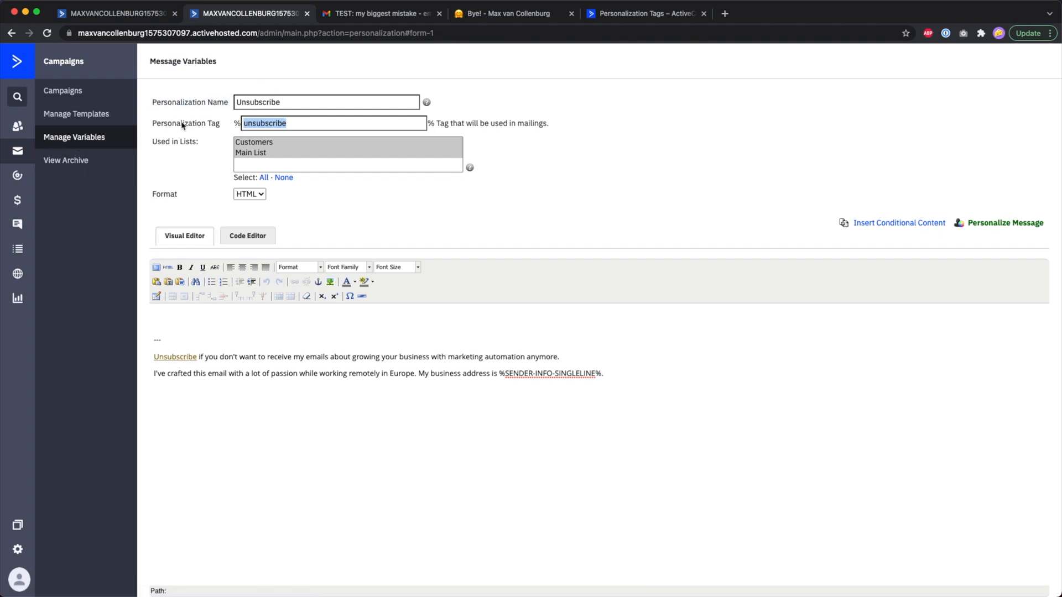
mouse_move(244, 155)
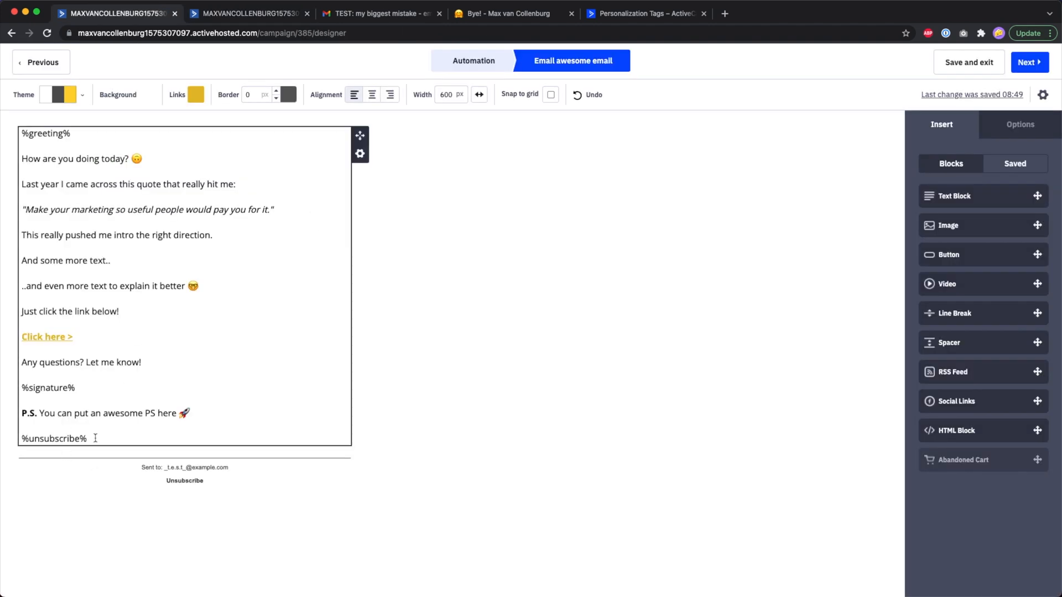
click(252, 13)
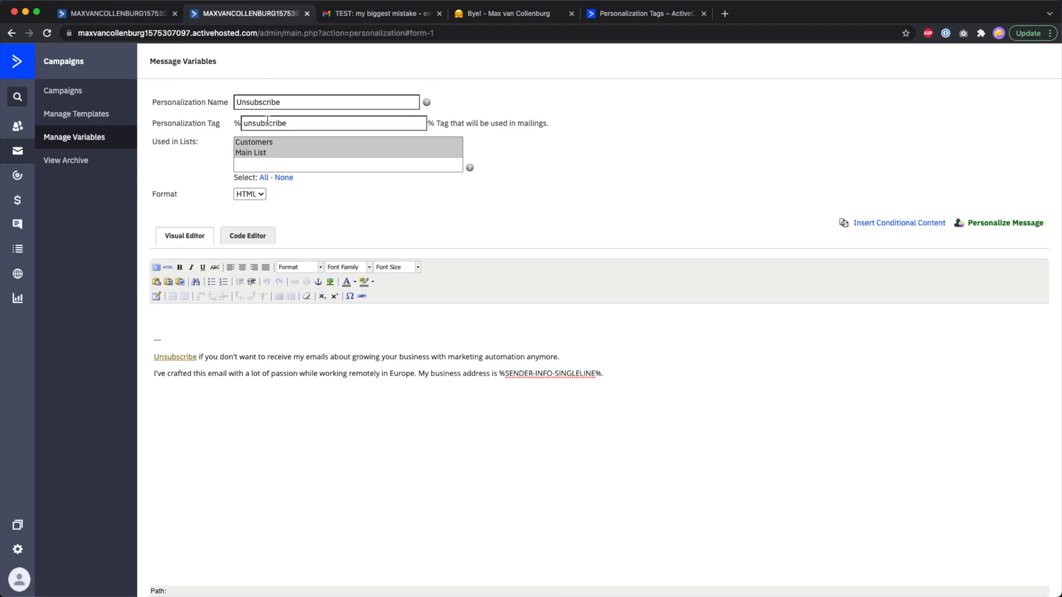
mouse_move(270, 153)
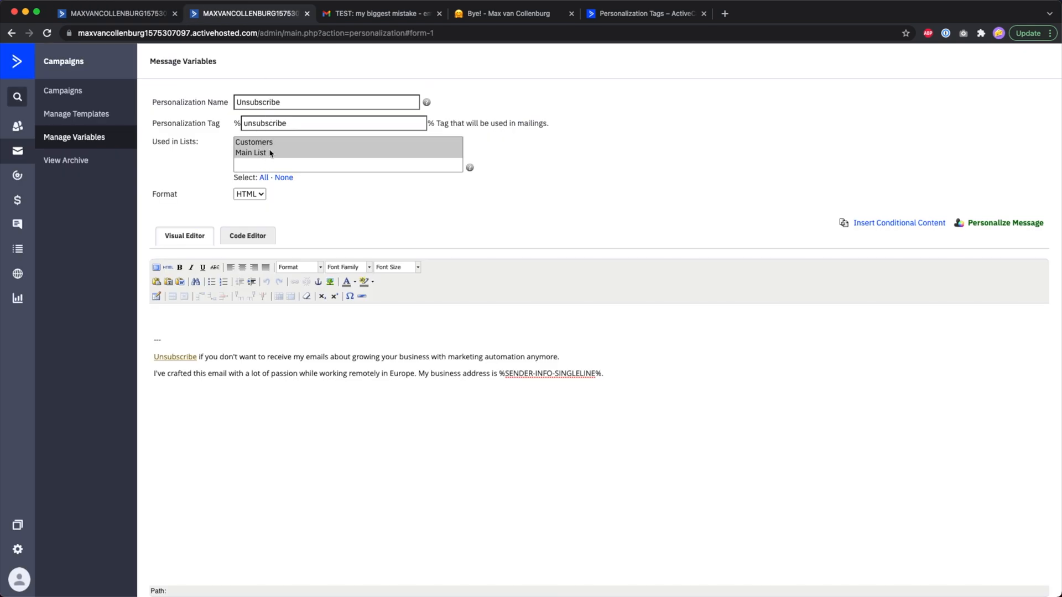
mouse_move(275, 166)
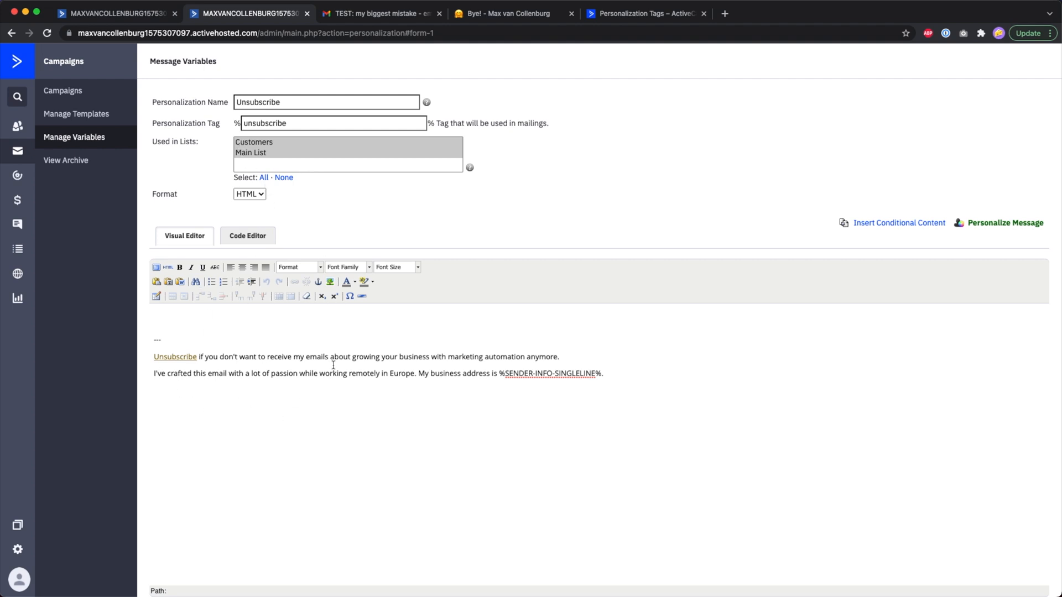
mouse_move(274, 347)
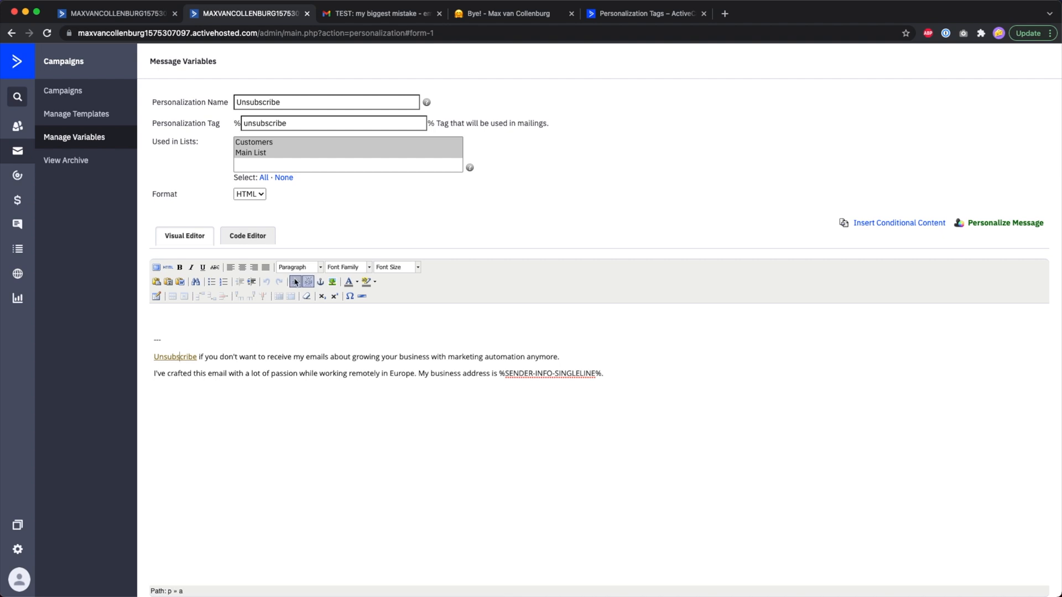
click(294, 282)
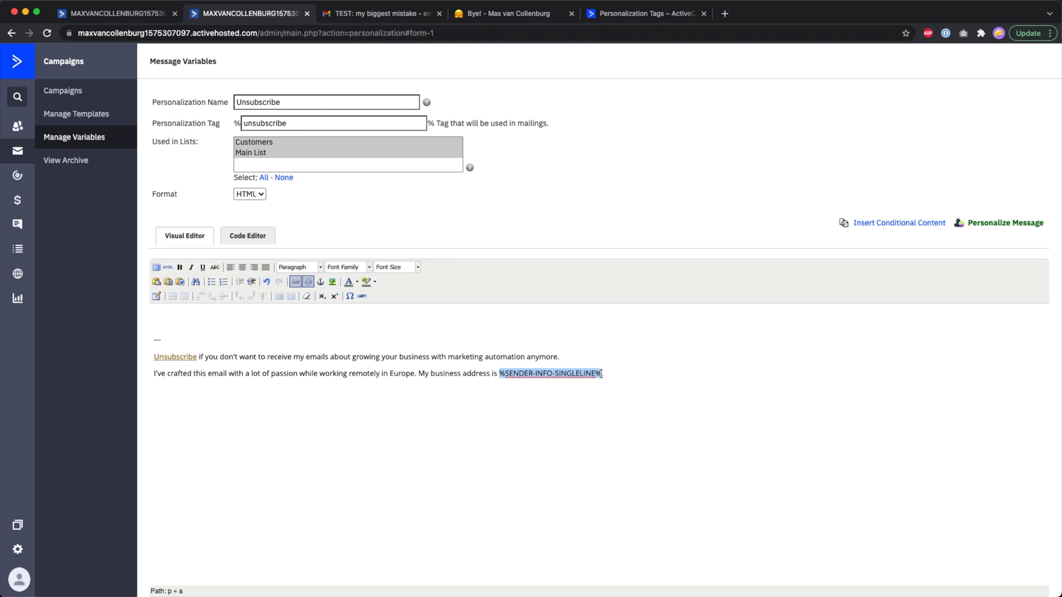
click(385, 13)
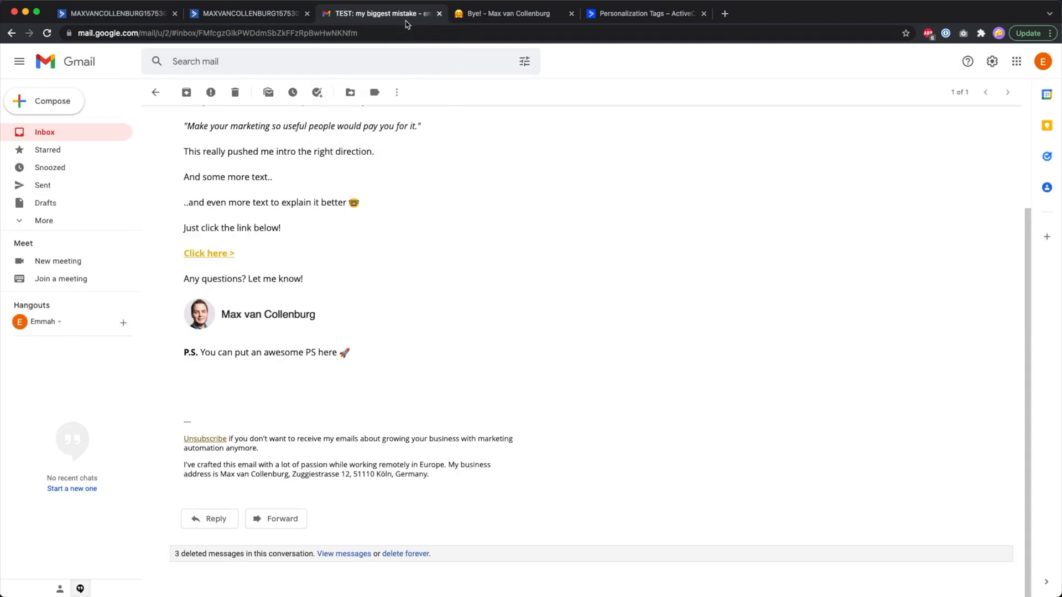
mouse_move(213, 445)
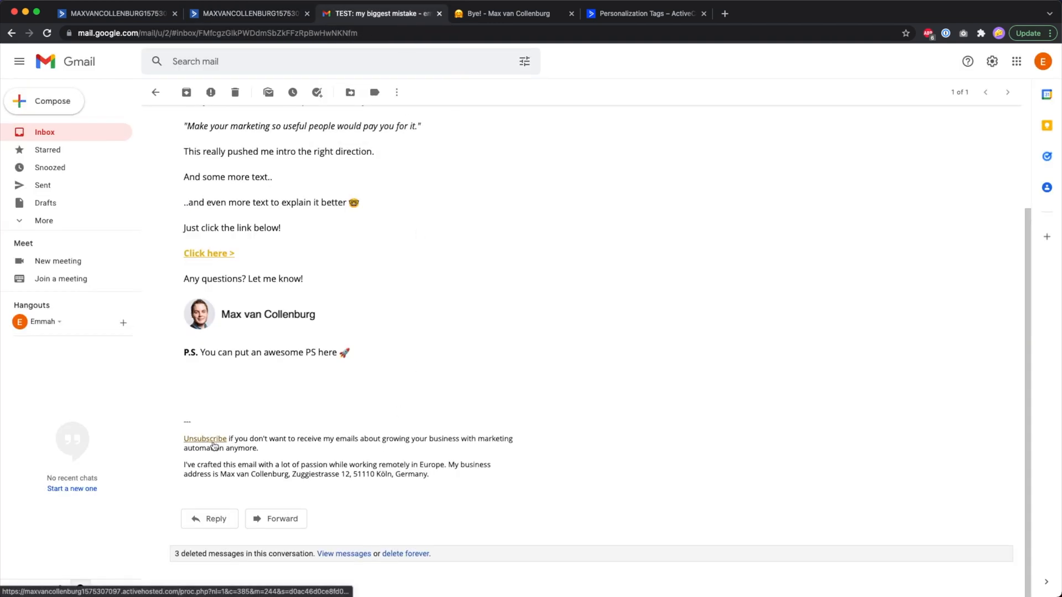
mouse_move(210, 440)
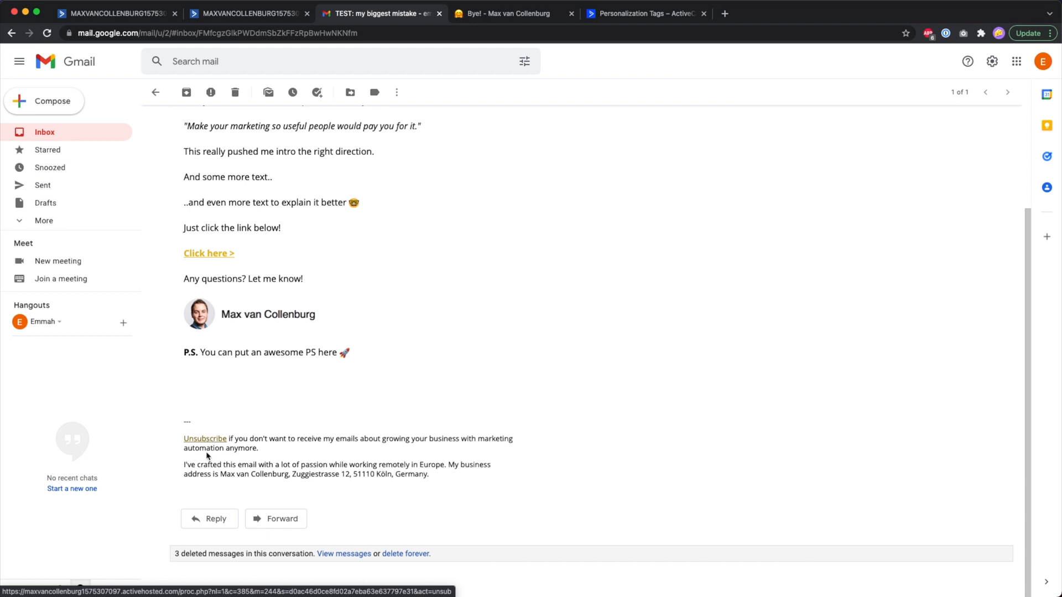
Follow the test email's Unsubscribe link in Gmail to the goodbye confirmation page
click(504, 14)
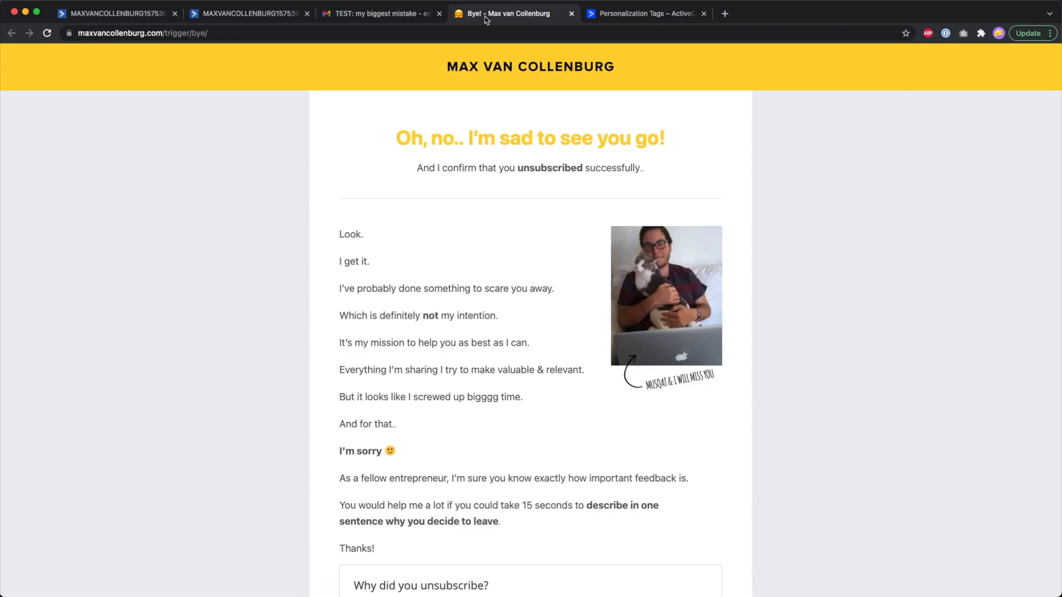
scroll(down, 3)
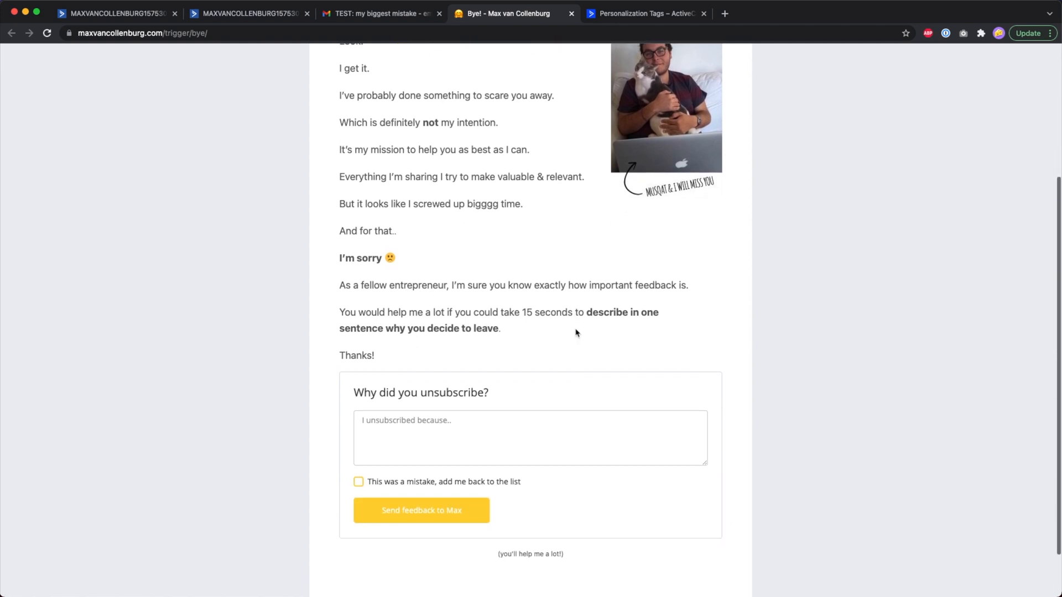
scroll(up, 3)
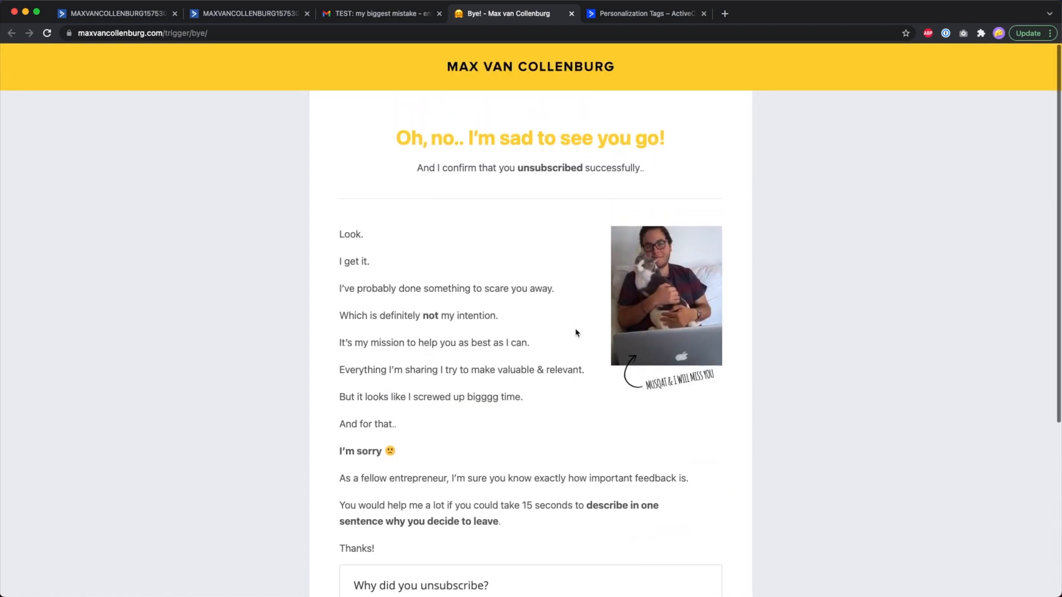
scroll(down, 3)
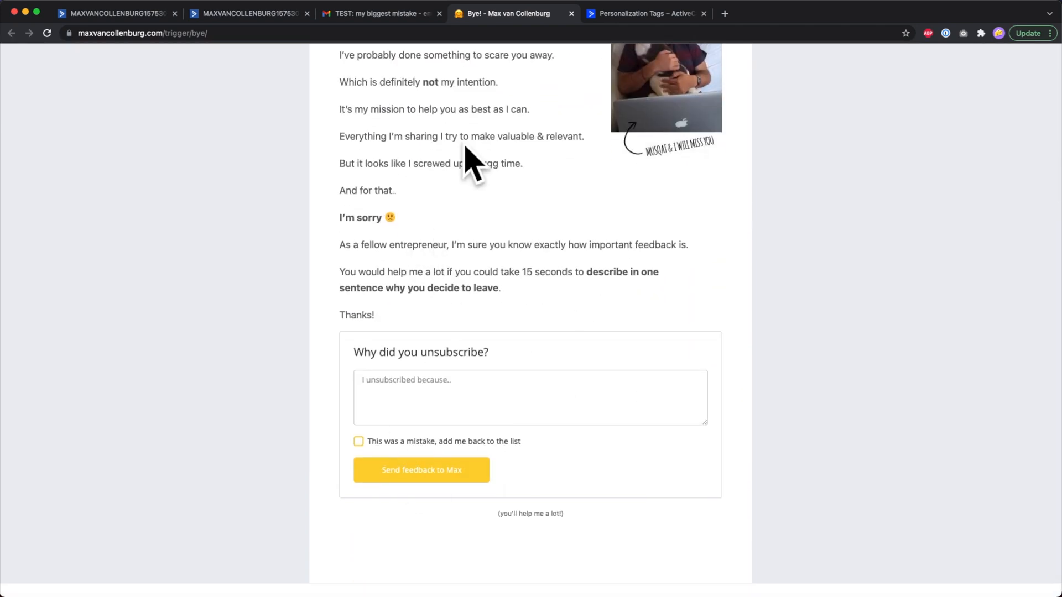